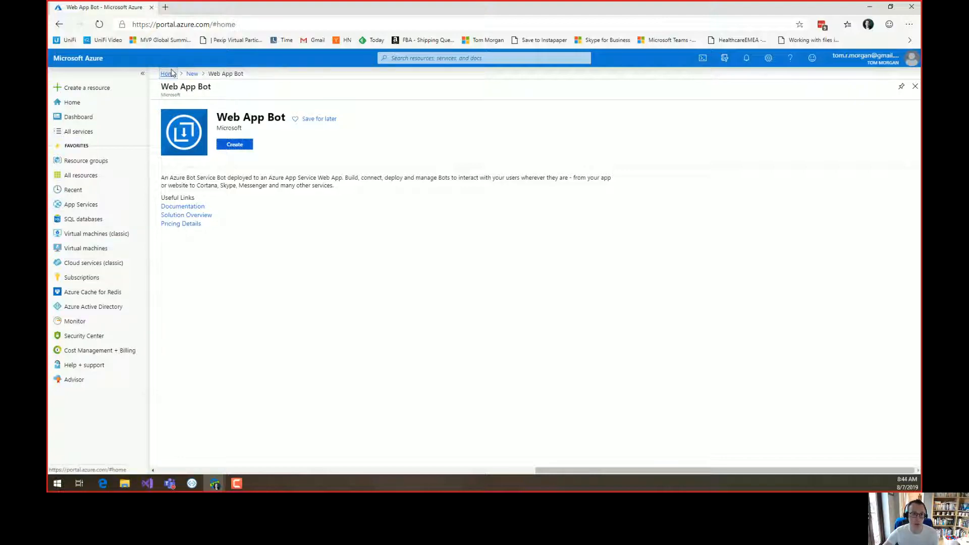
Start a new Web App Bot and choose Echo Bot (C#) as its template.
left_click(86, 87)
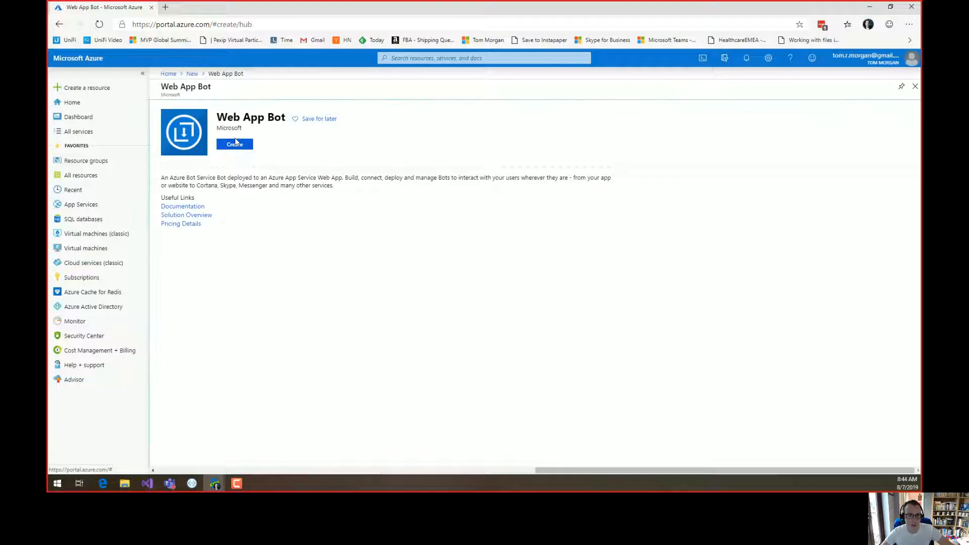
left_click(234, 144)
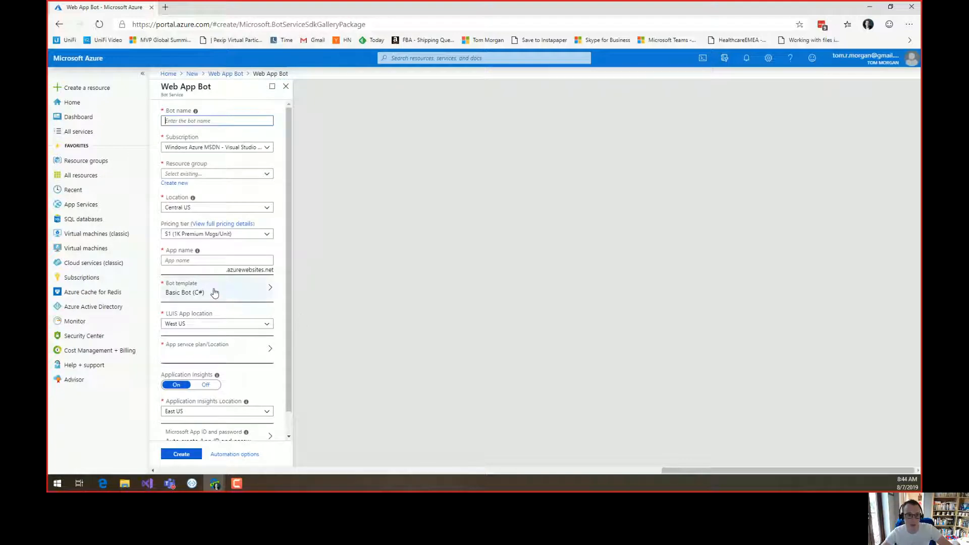
left_click(215, 292)
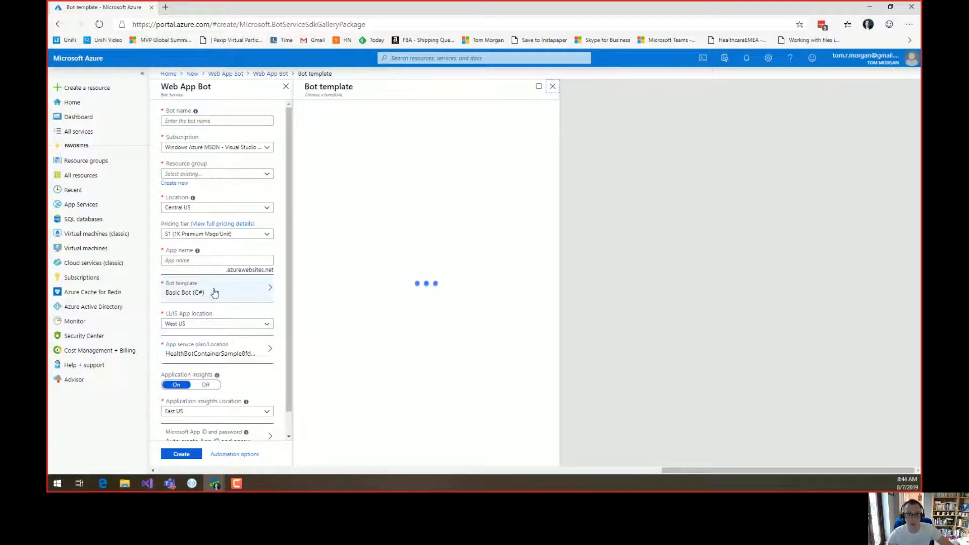
left_click(215, 292)
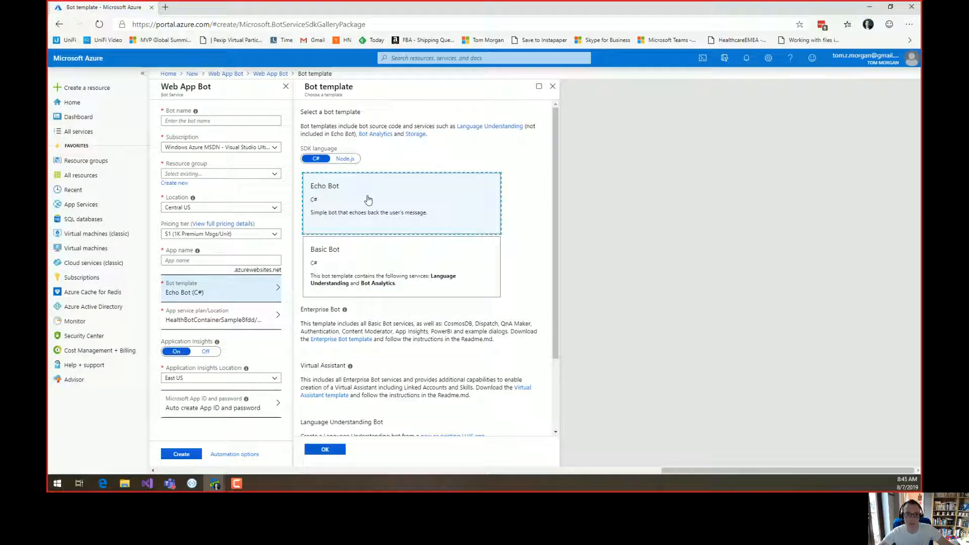
mouse_move(393, 208)
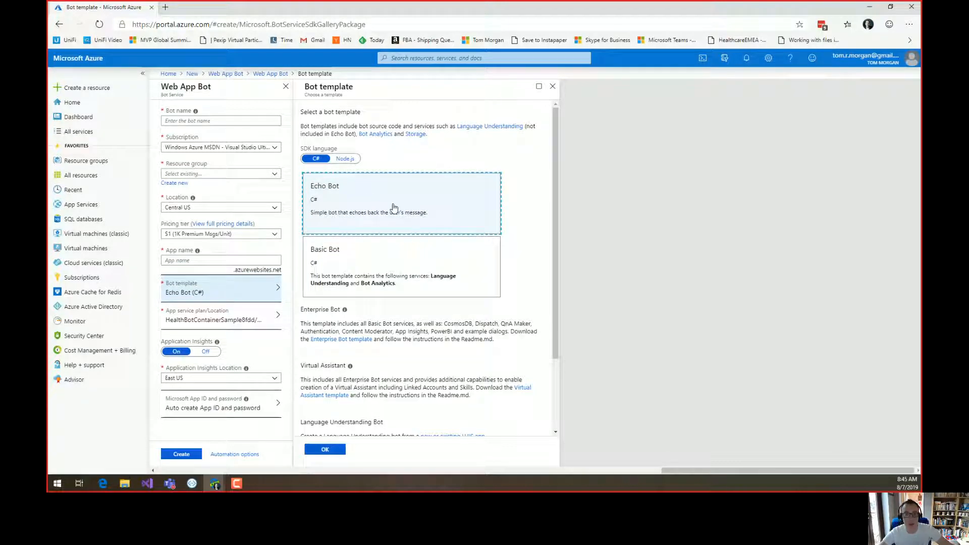
mouse_move(444, 194)
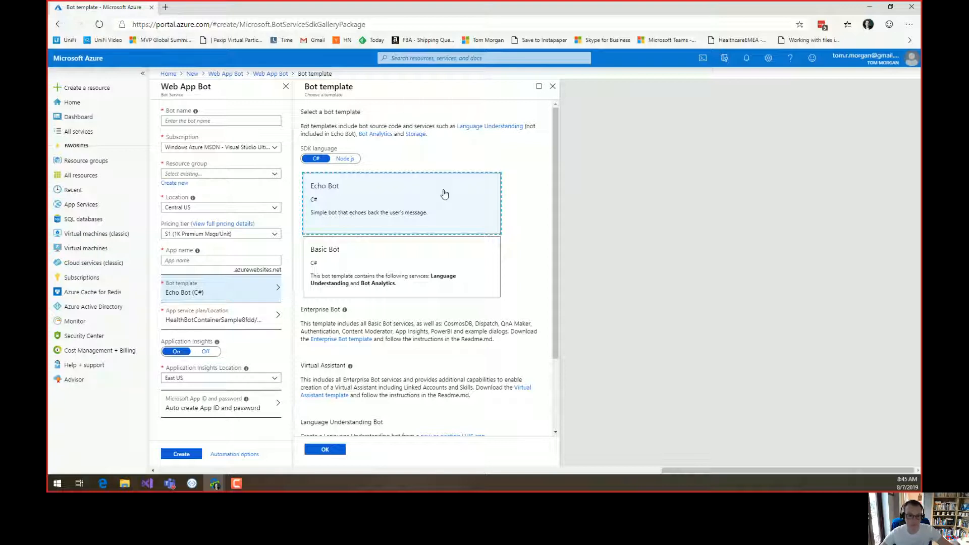
mouse_move(234, 463)
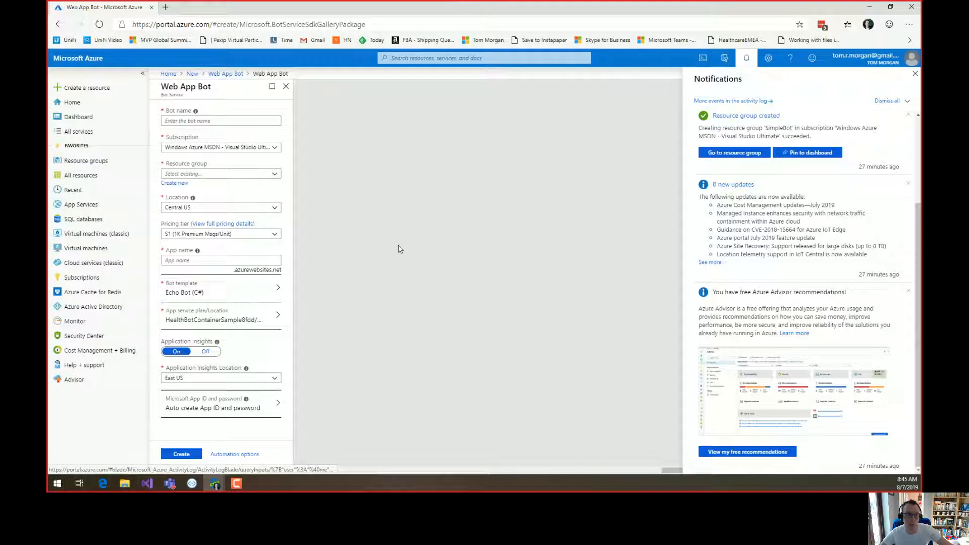
Open the ThoughtStuffSimpleBot web app bot from the SimpleBot resource group.
left_click(86, 161)
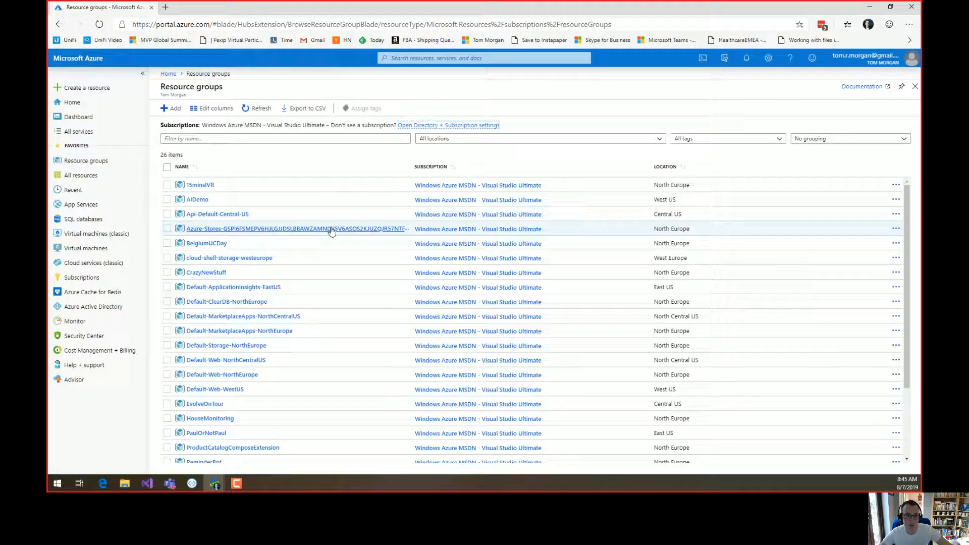
scroll("down", 3)
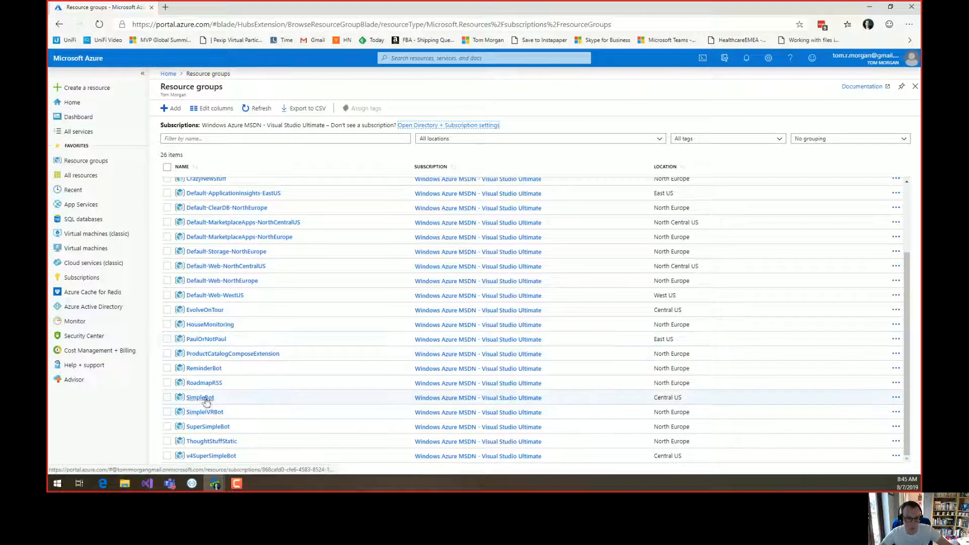
left_click(199, 397)
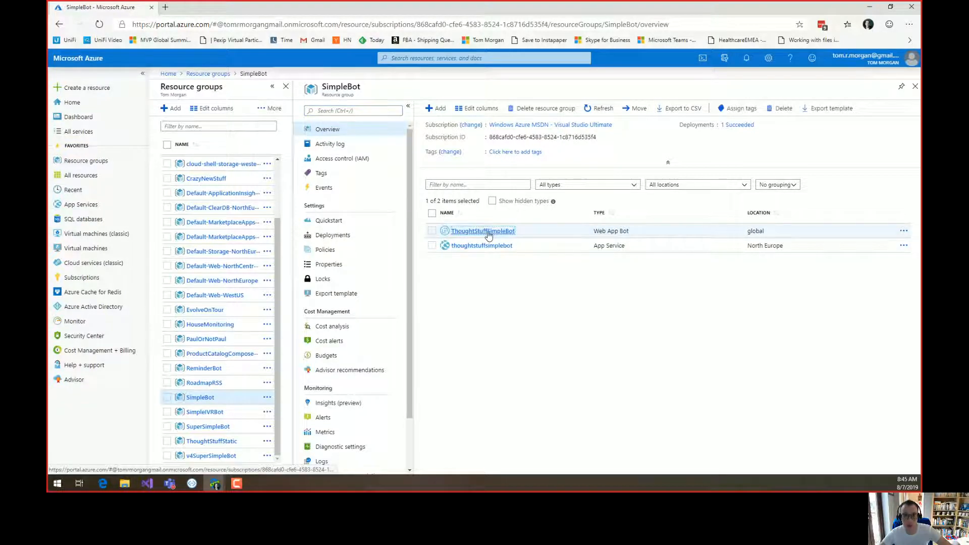
left_click(482, 231)
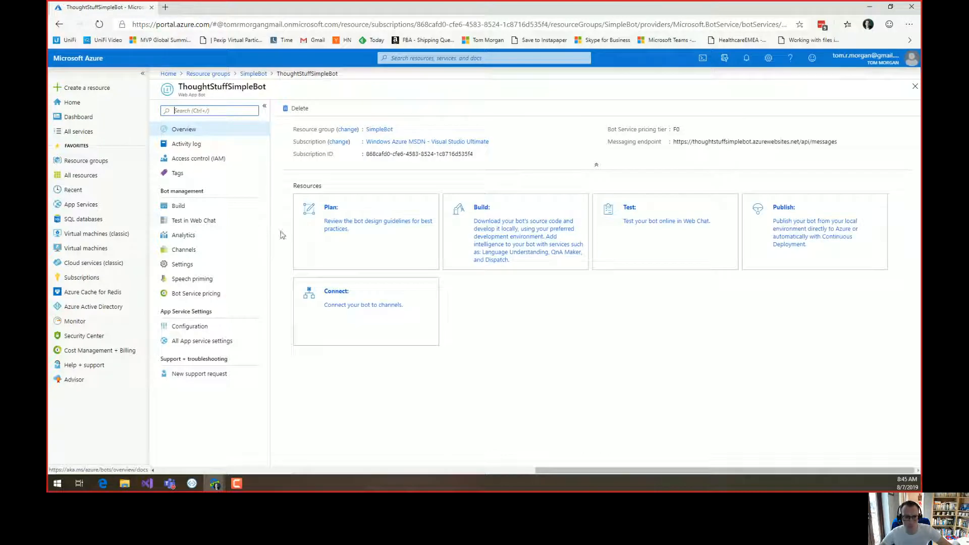
Send the message 'sss' in Test in Web Chat and get a welcome and echo reply.
left_click(194, 220)
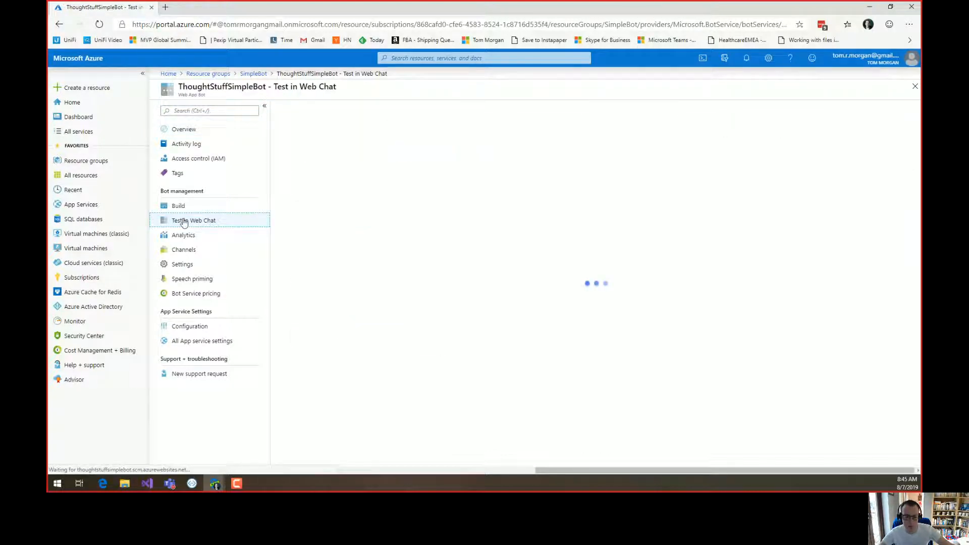
mouse_move(207, 222)
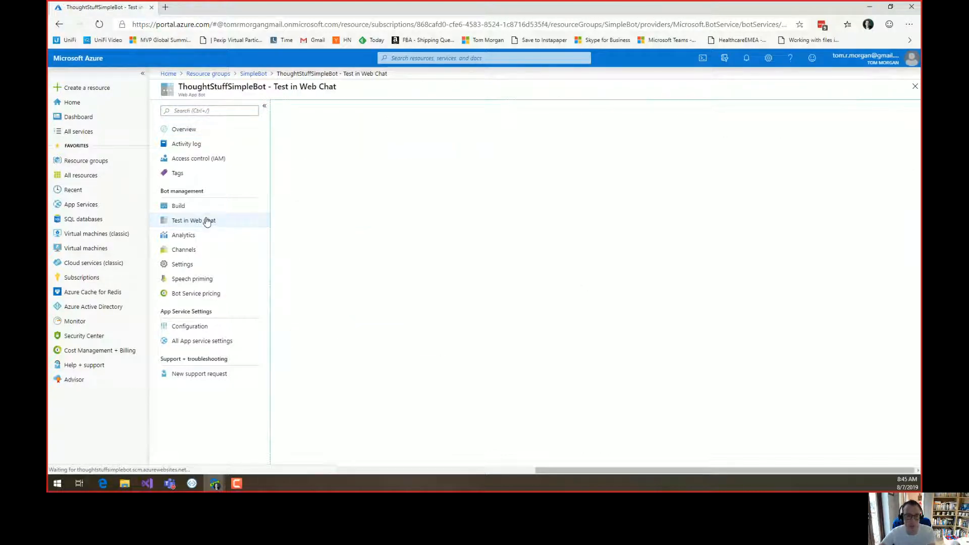
left_click(192, 220)
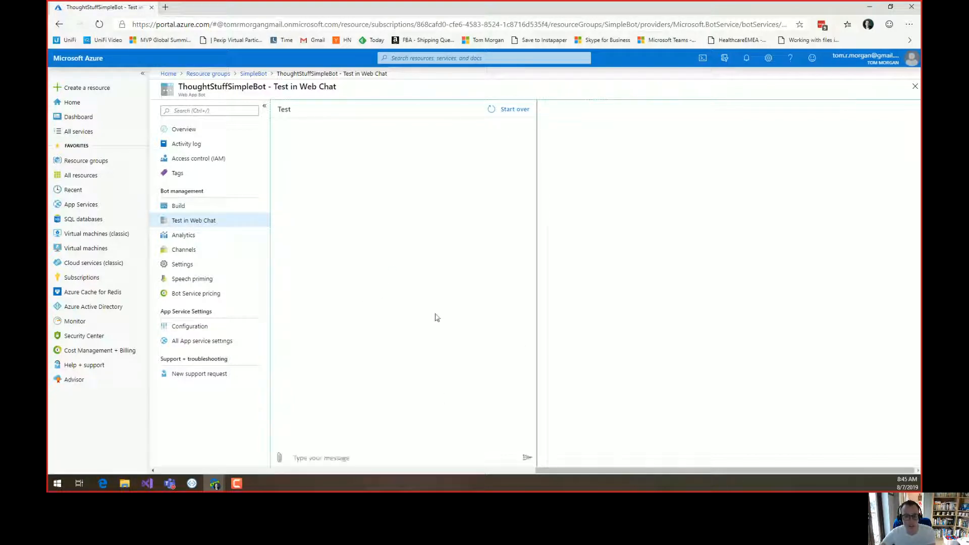
type("ssssssss")
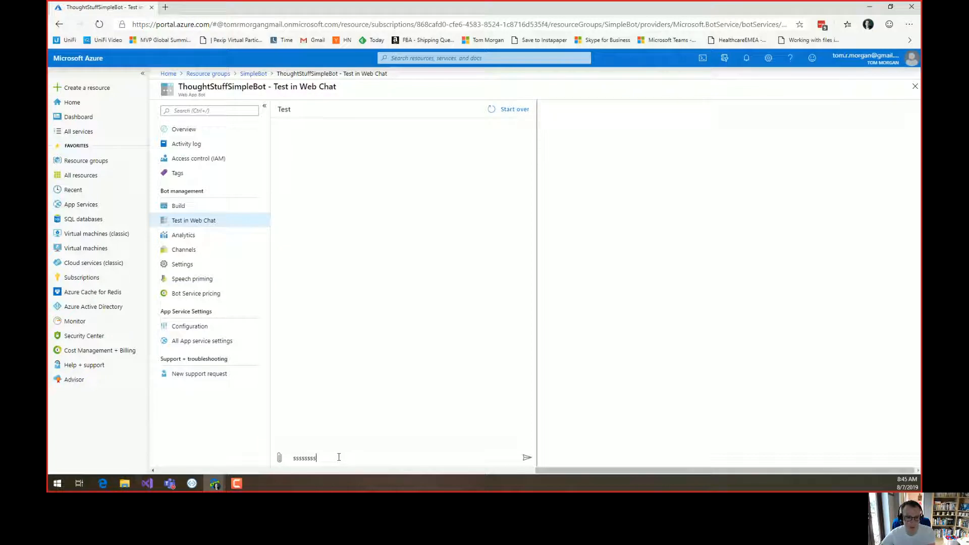
key("Return")
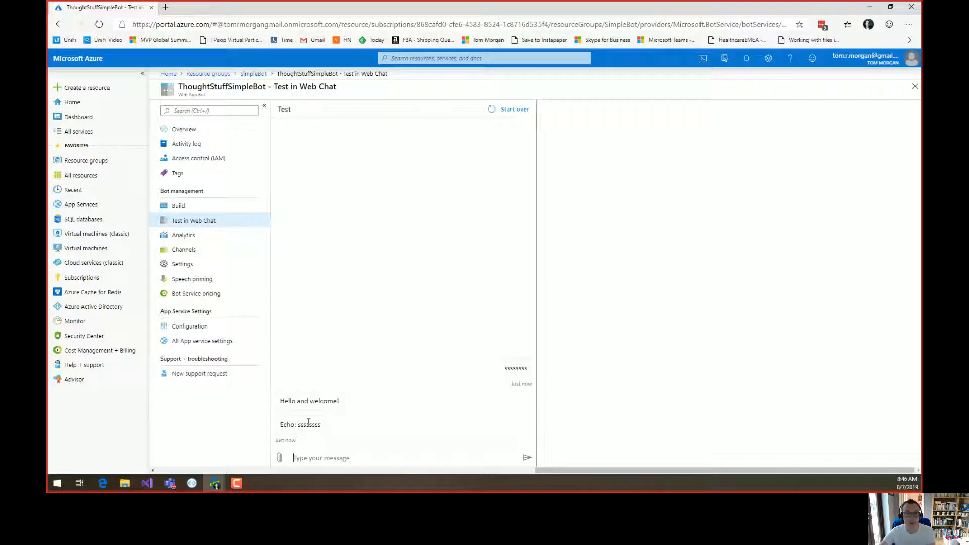
Open ThoughtStuffSimpleBot's Build page and download the bot source code.
left_click(178, 205)
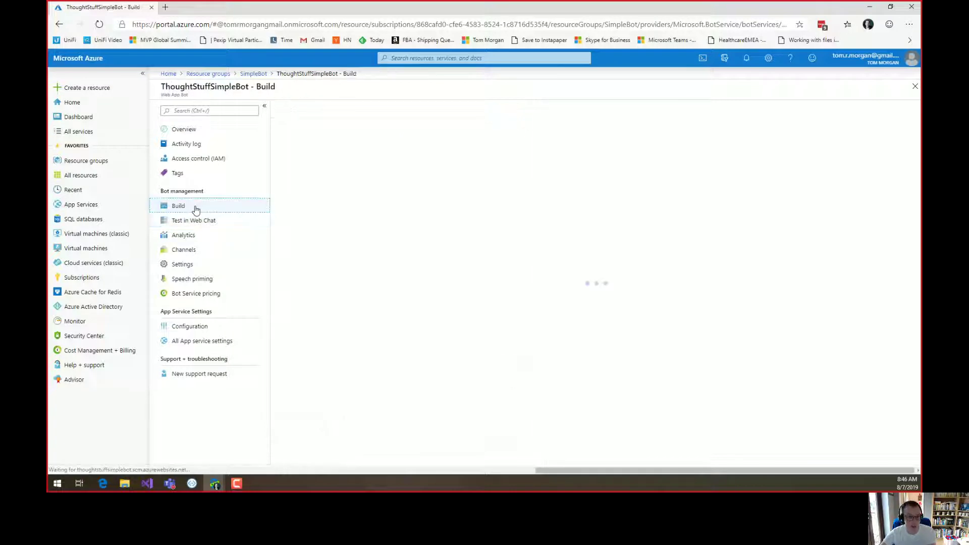
left_click(178, 206)
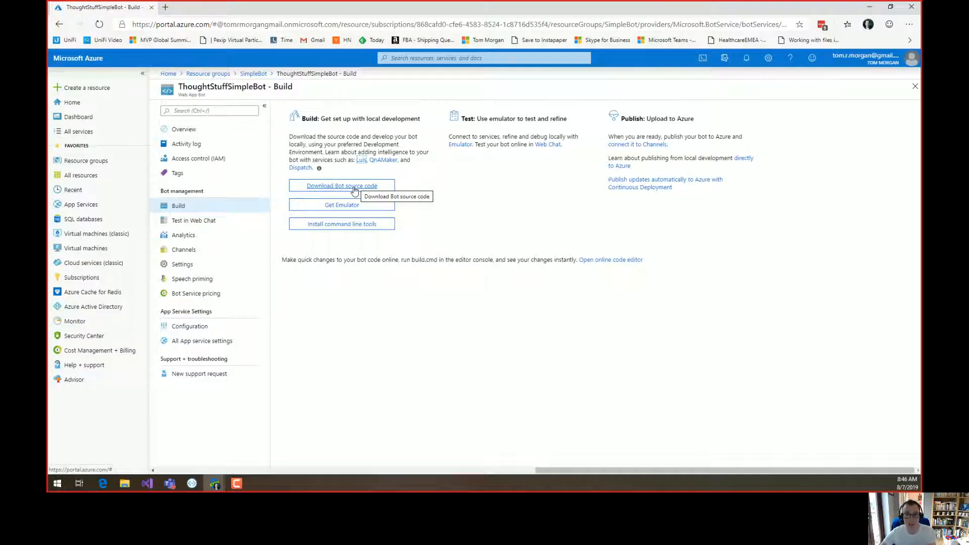
mouse_move(358, 189)
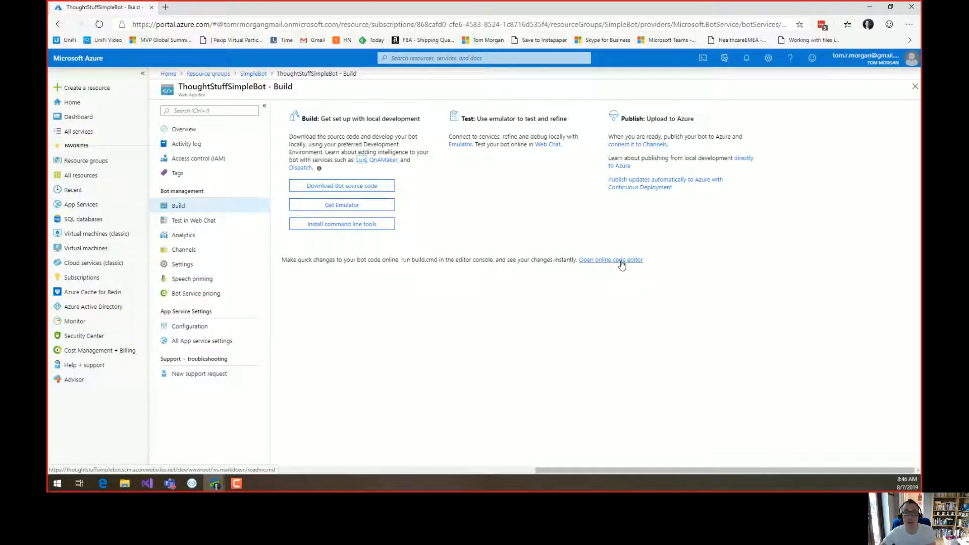
mouse_move(373, 197)
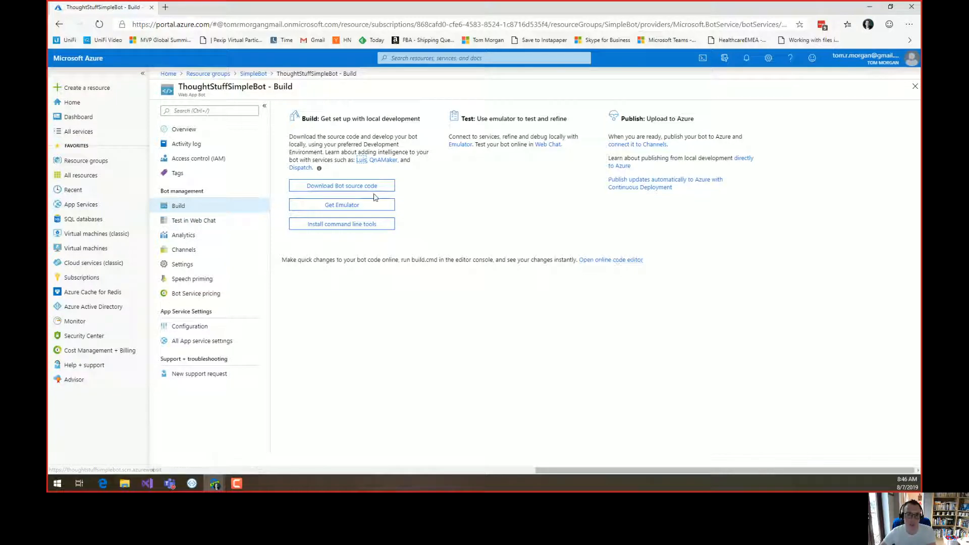
mouse_move(370, 185)
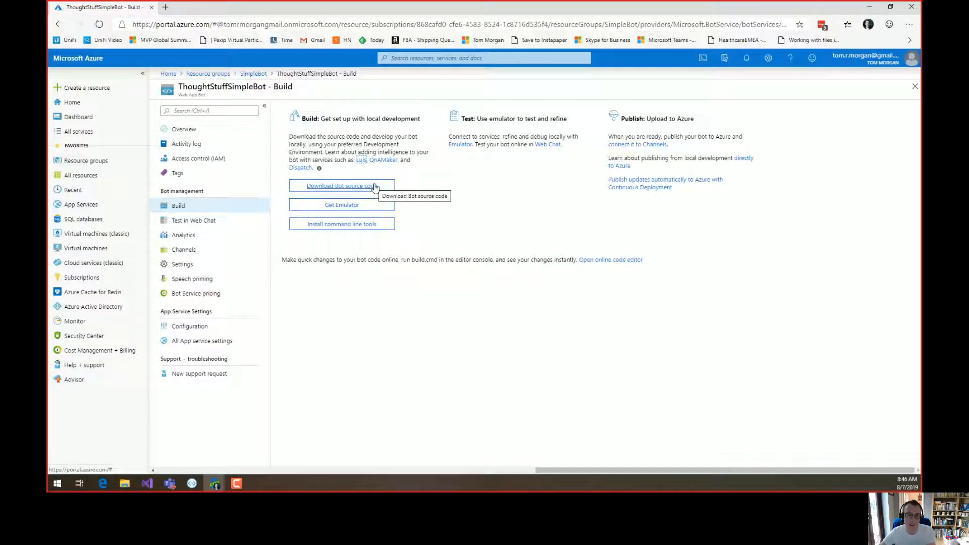
mouse_move(364, 186)
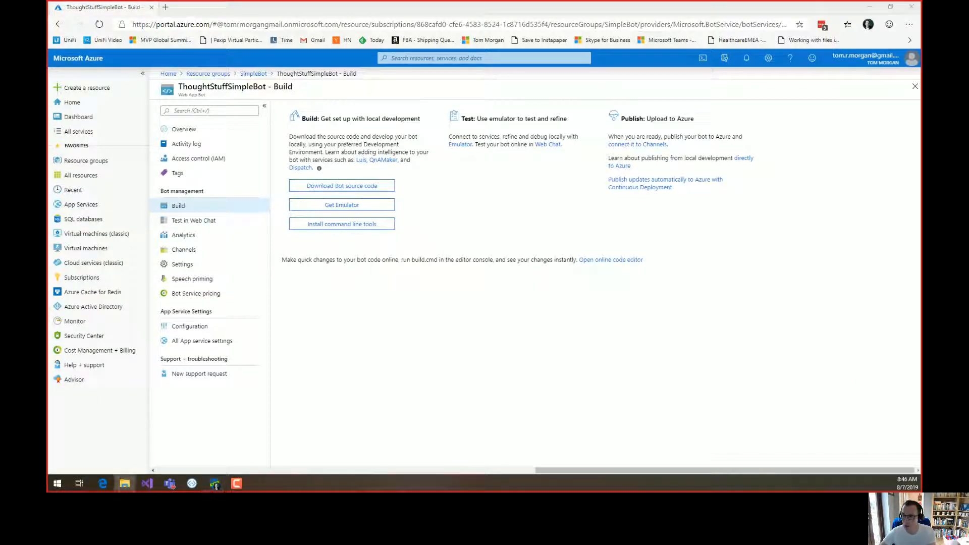
mouse_move(341, 185)
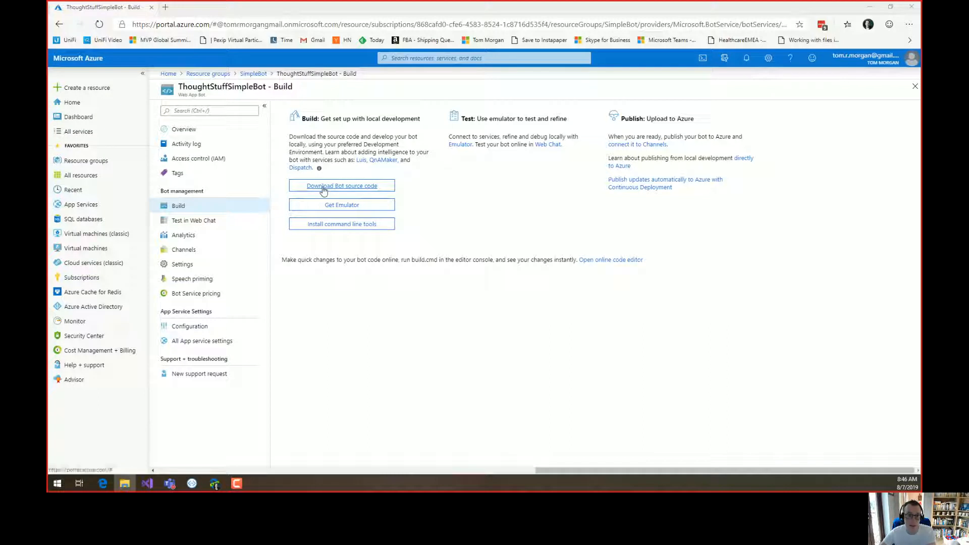
mouse_move(341, 185)
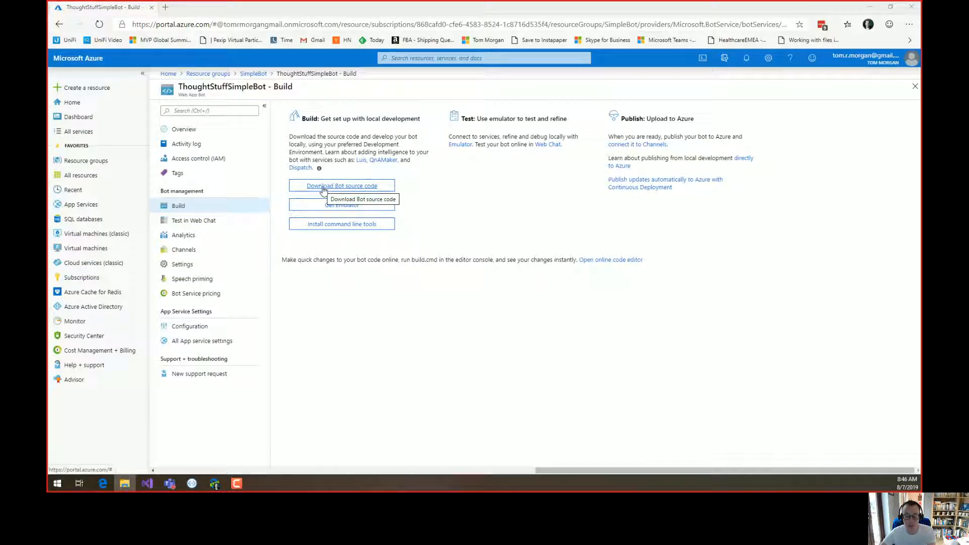
left_click(341, 185)
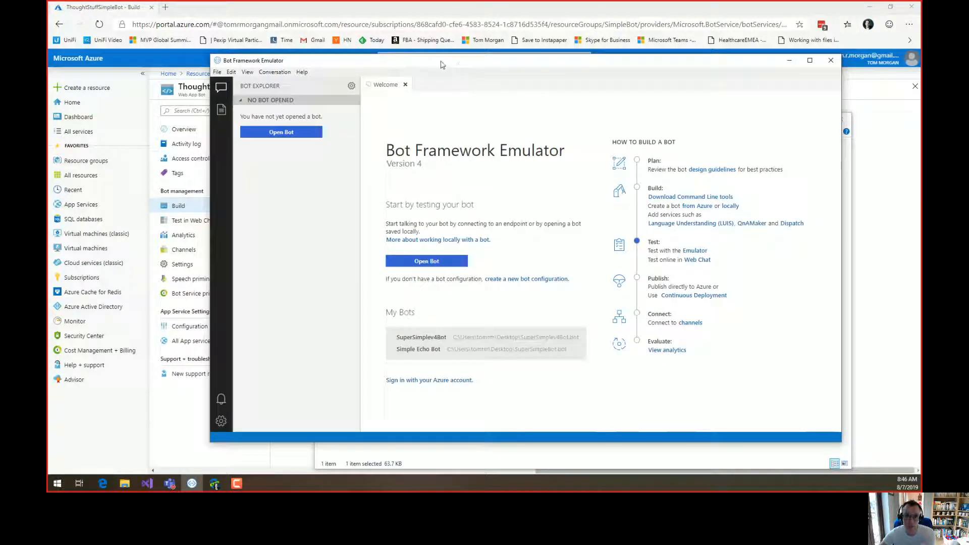
mouse_move(517, 64)
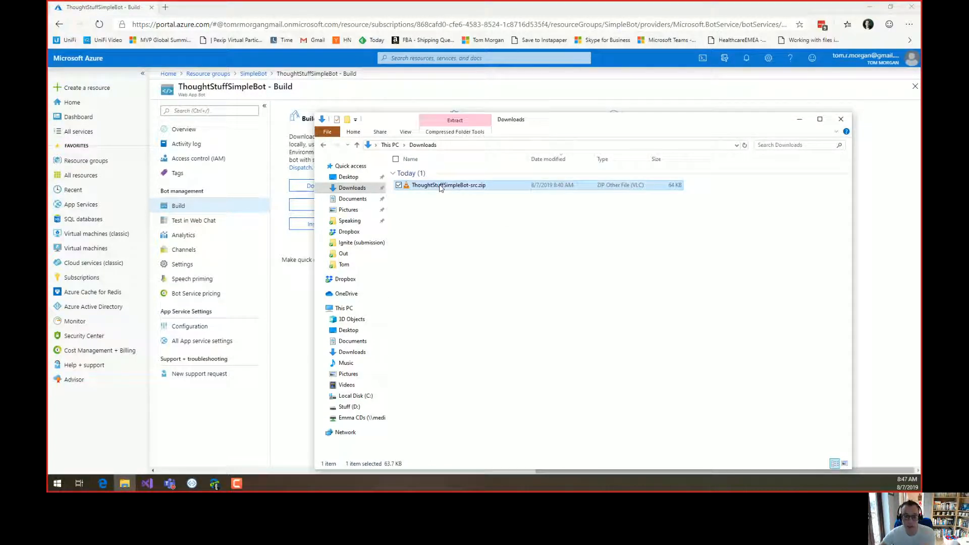
Extract the downloaded source zip and open the ThoughtStuffSimpleBot-src folder.
right_click(448, 184)
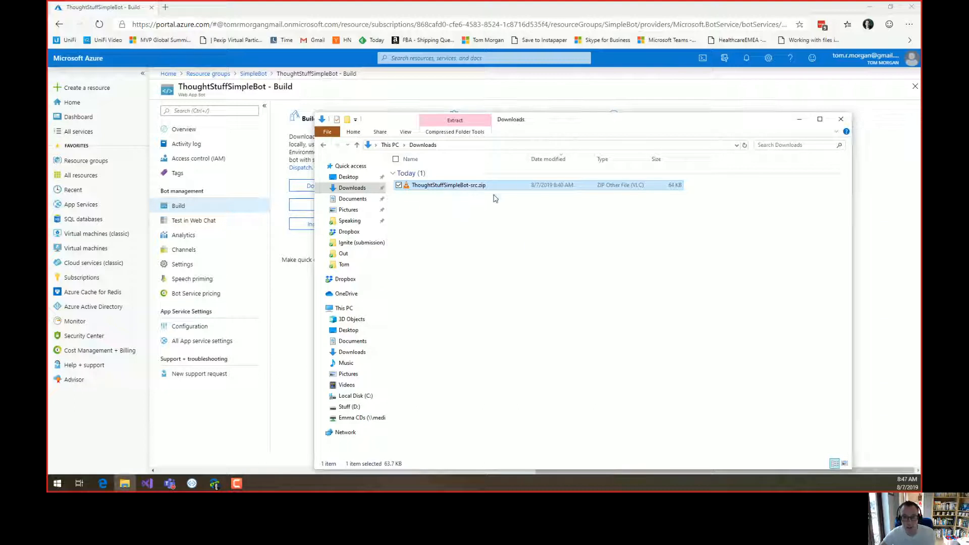
left_click(454, 121)
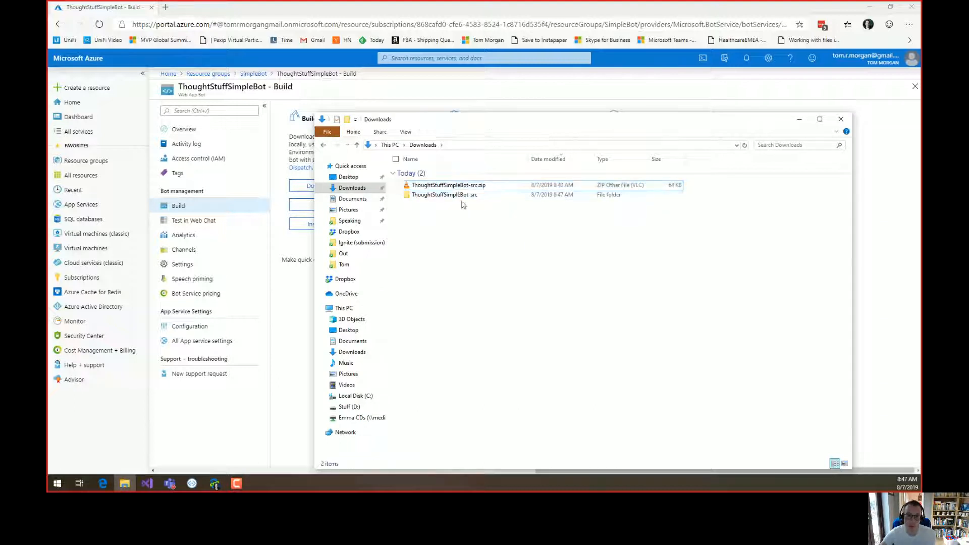
left_click(443, 194)
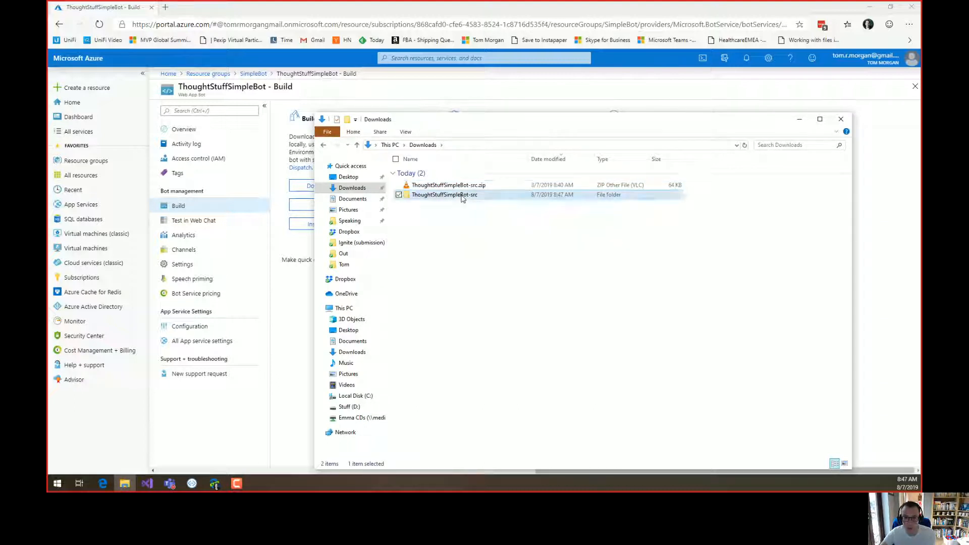
double_click(444, 194)
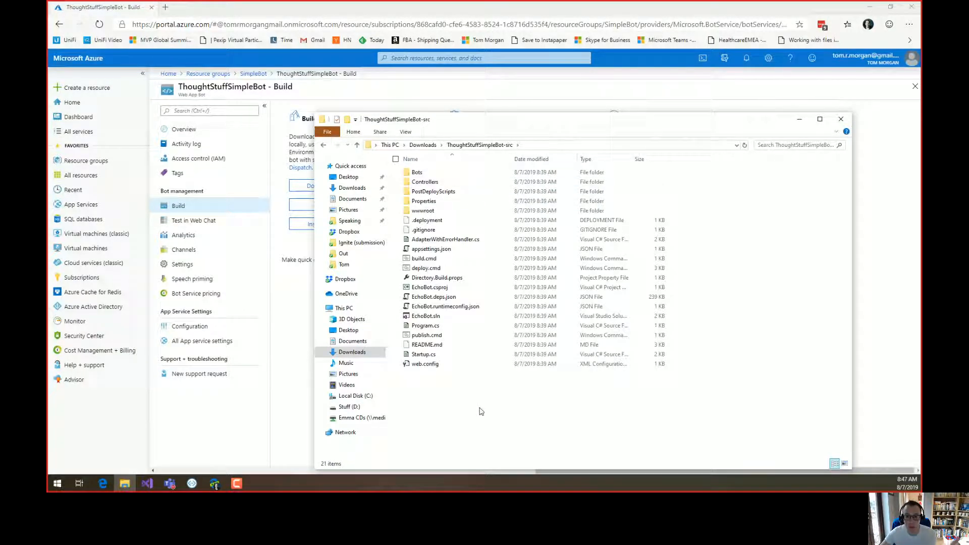
Open EchoBot.sln from the extracted folder in Visual Studio.
left_click(425, 316)
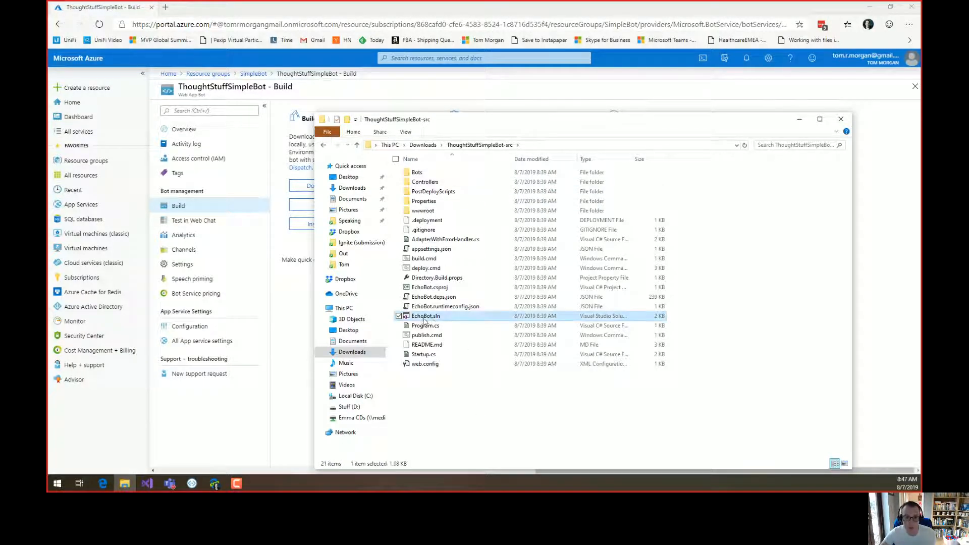
mouse_move(426, 316)
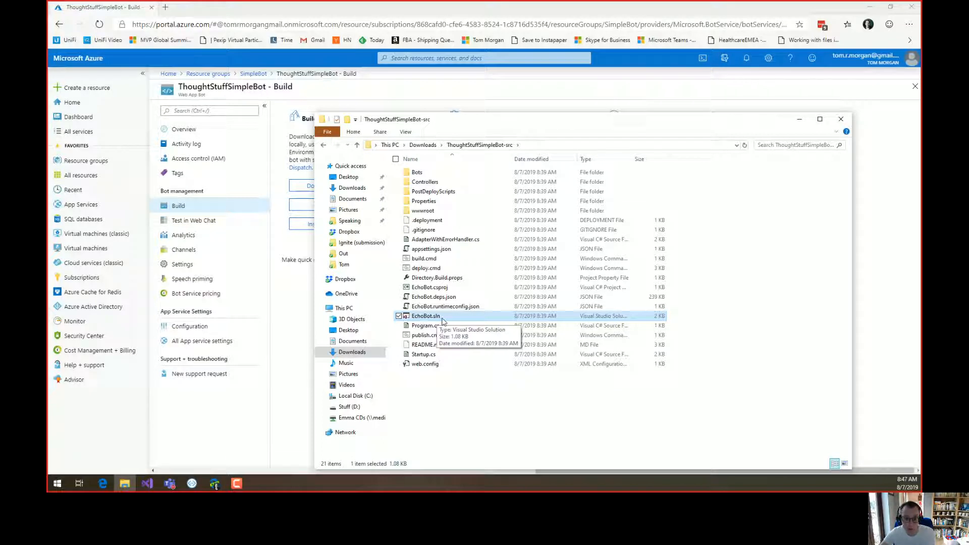
mouse_move(297, 420)
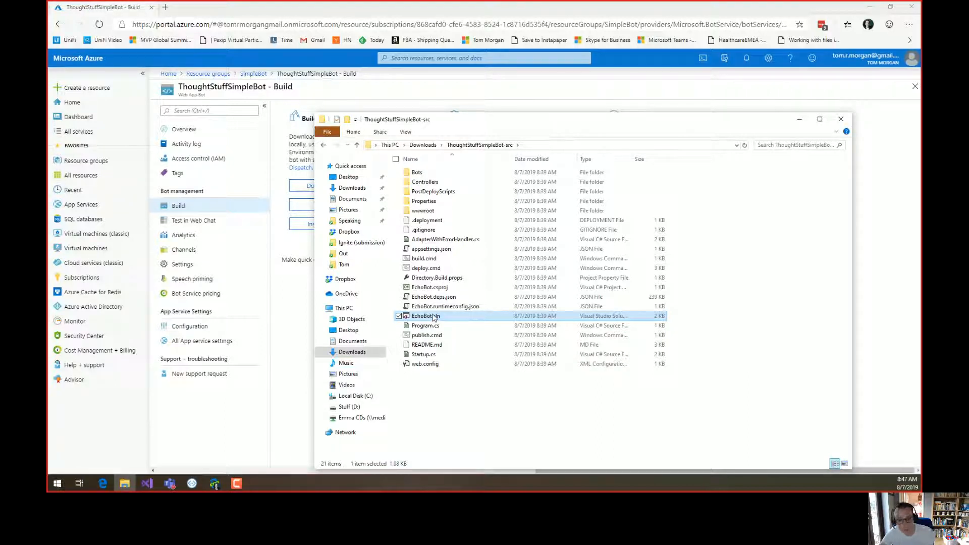
mouse_move(424, 316)
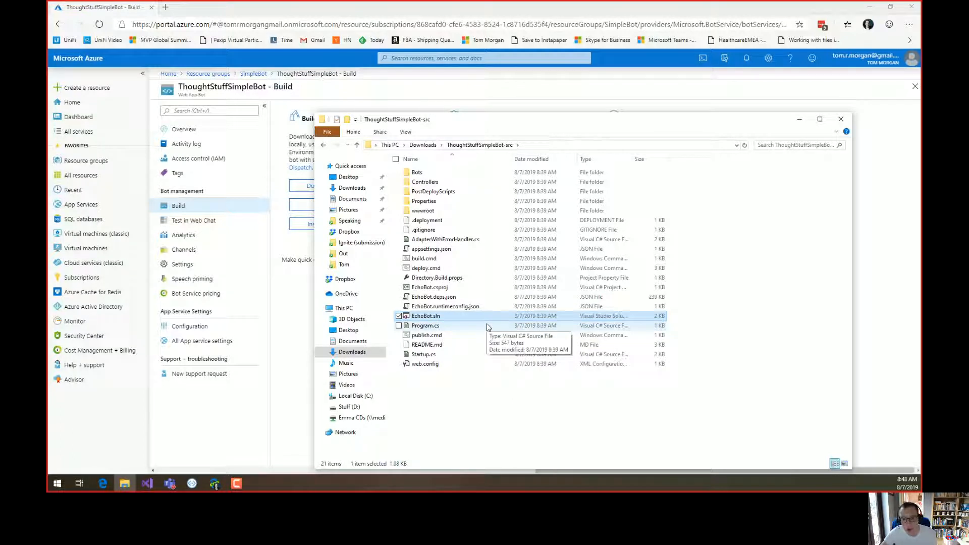
mouse_move(622, 402)
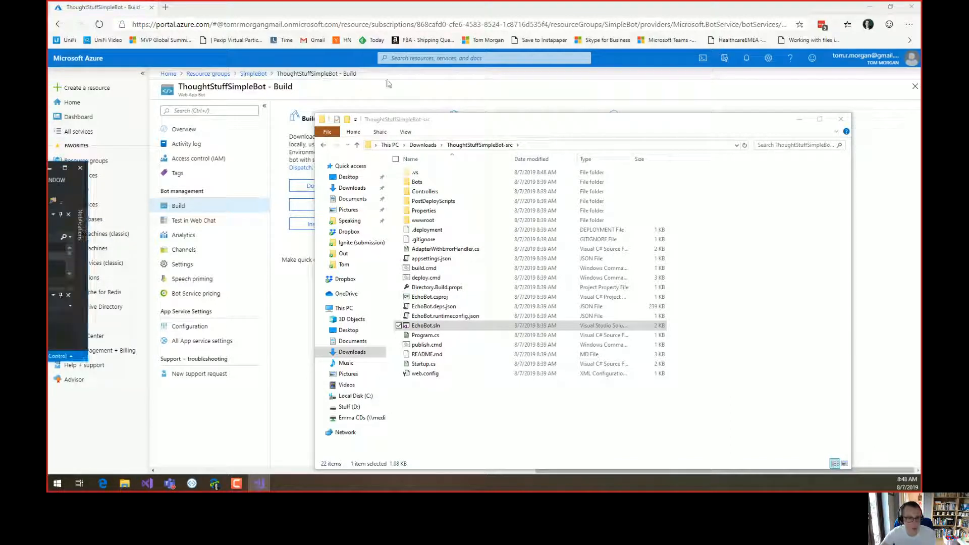
double_click(425, 325)
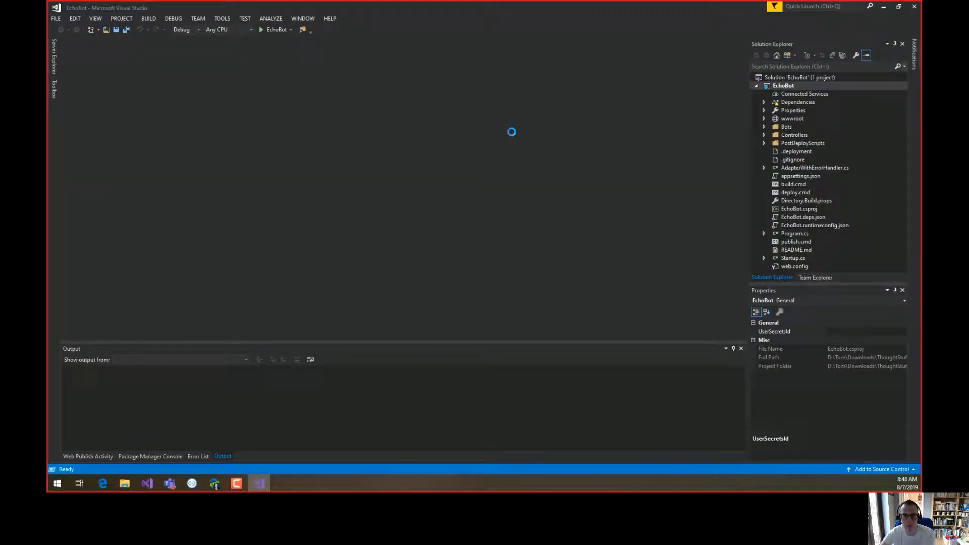
mouse_move(581, 228)
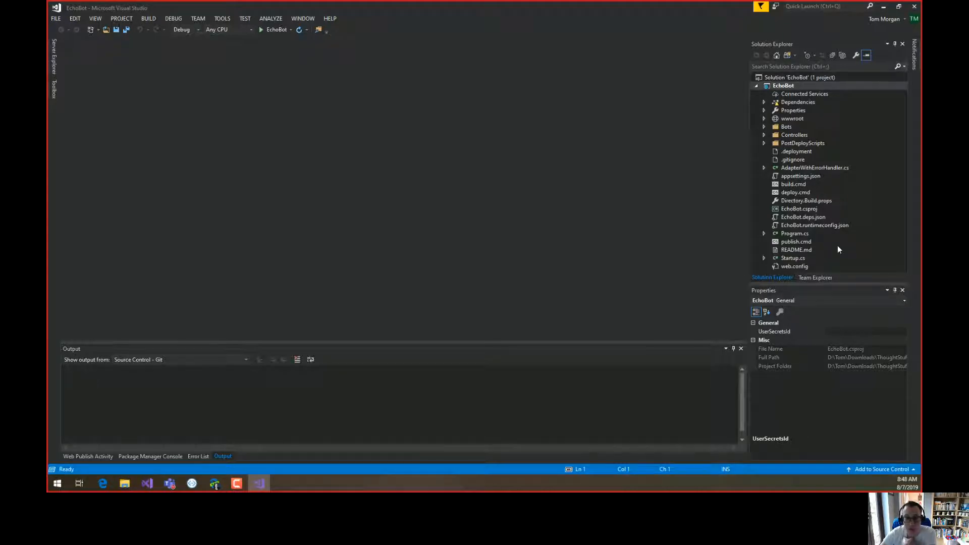
mouse_move(807, 150)
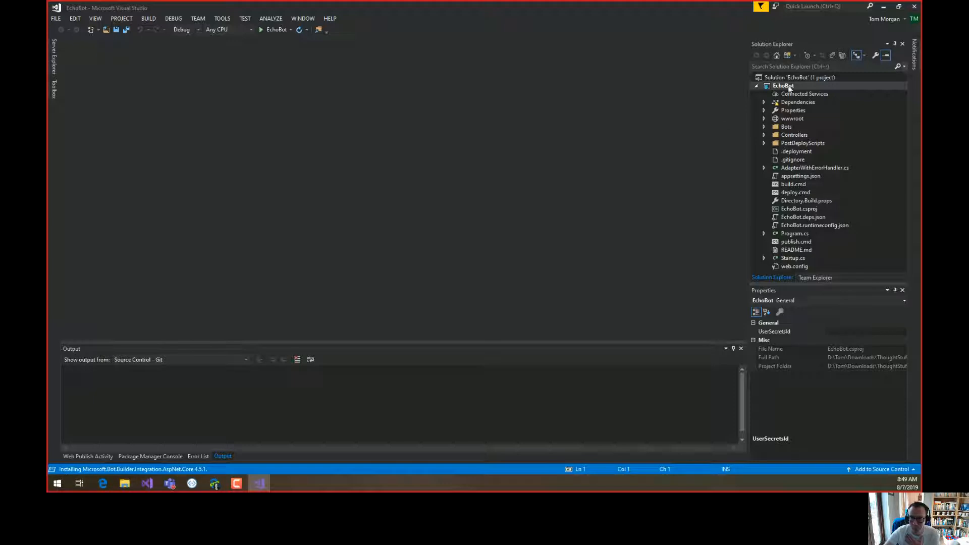
Restore NuGet packages for the EchoBot solution, confirming all are already installed.
left_click(782, 85)
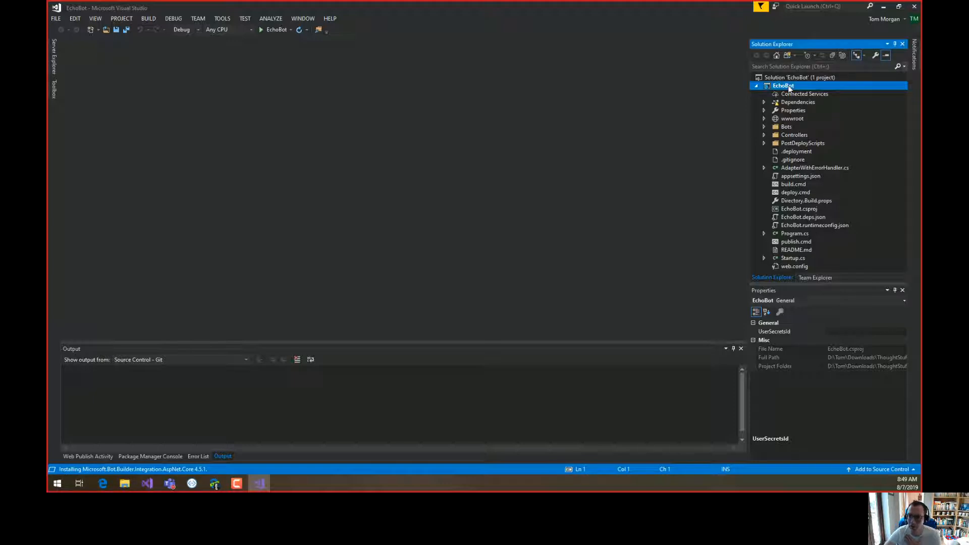
right_click(783, 86)
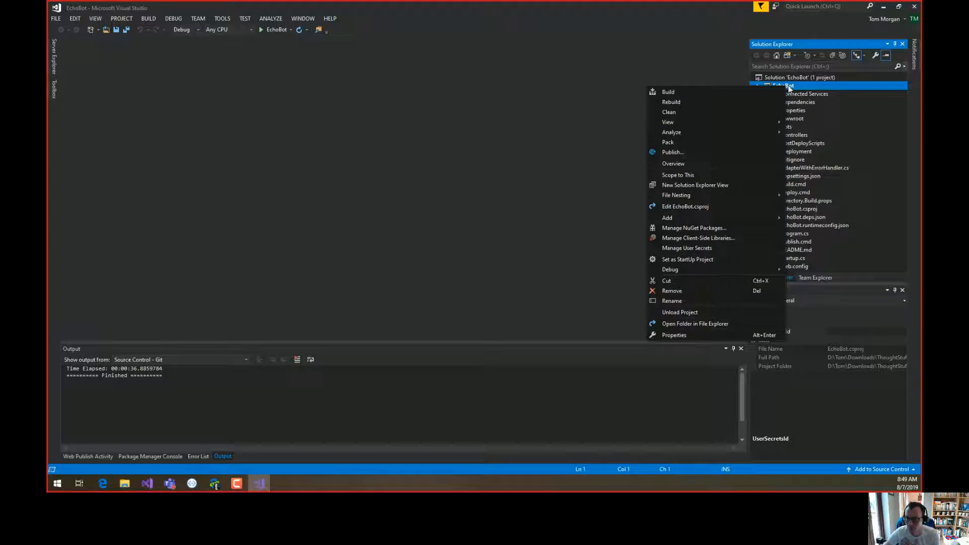
left_click(800, 77)
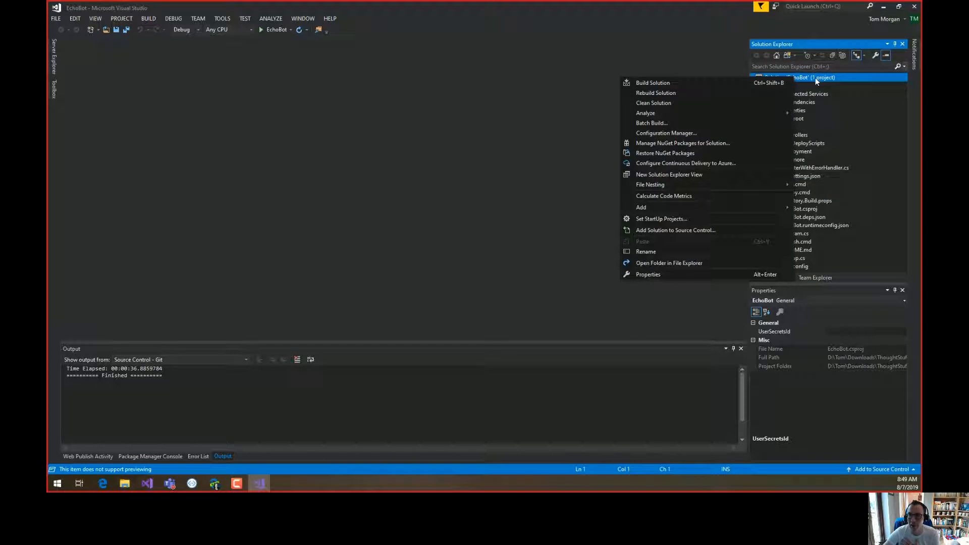
mouse_move(665, 152)
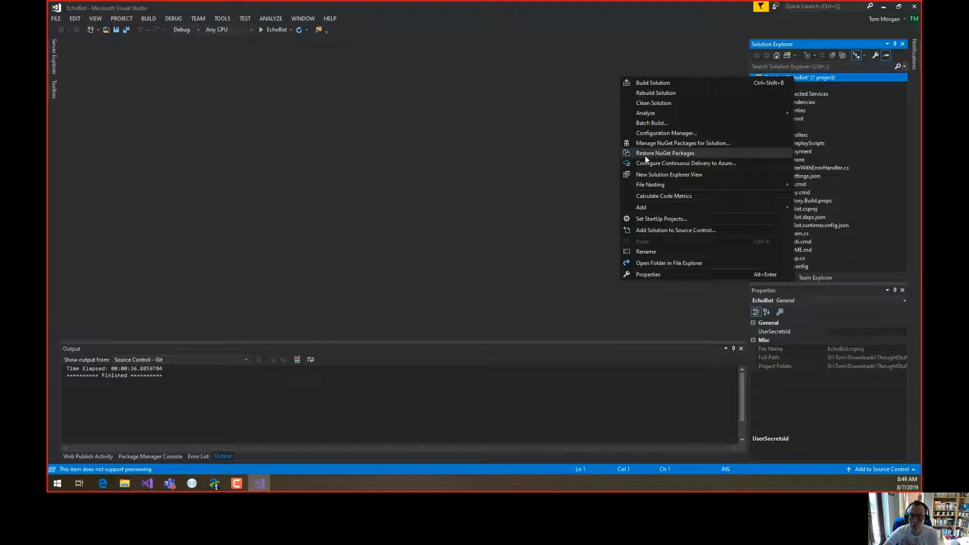
mouse_move(670, 156)
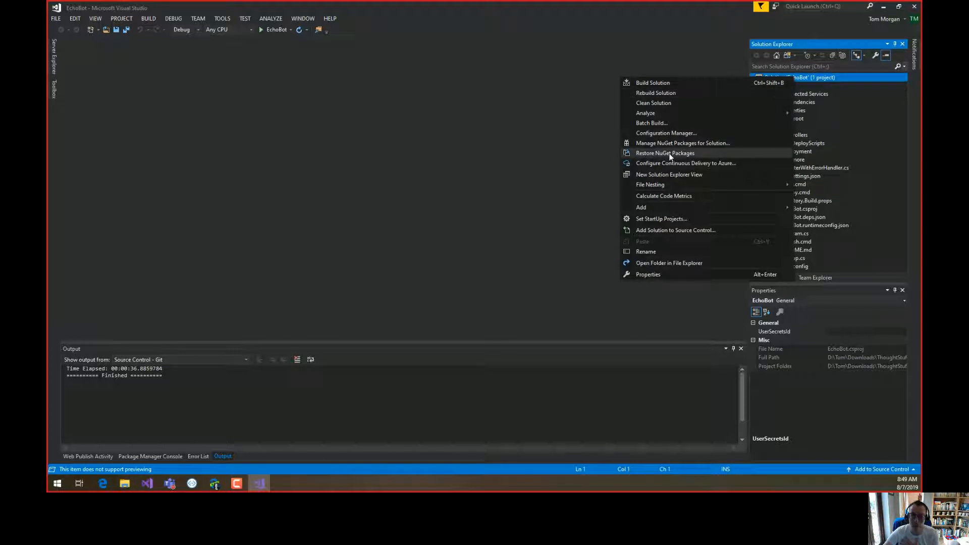
left_click(665, 152)
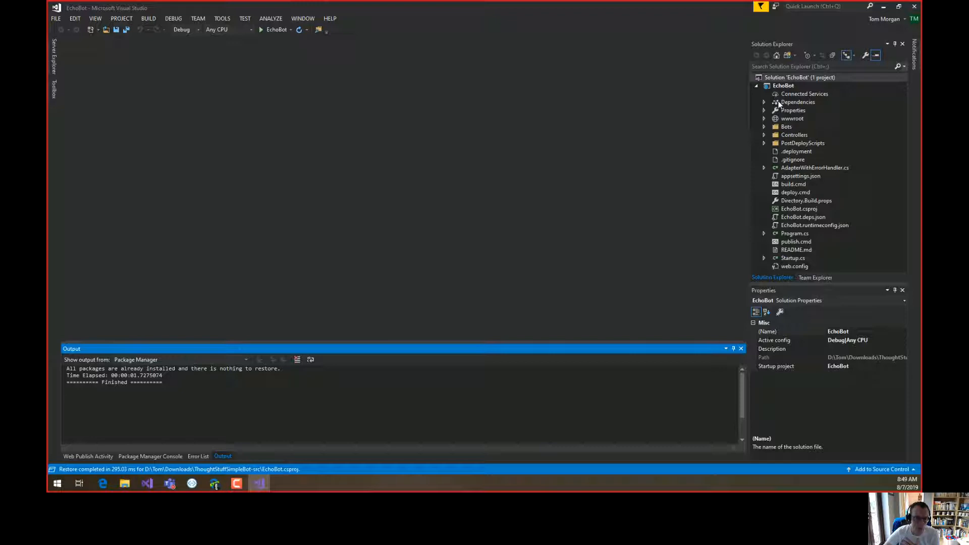
Build the EchoBot project from Solution Explorer in Debug Any CPU.
right_click(783, 85)
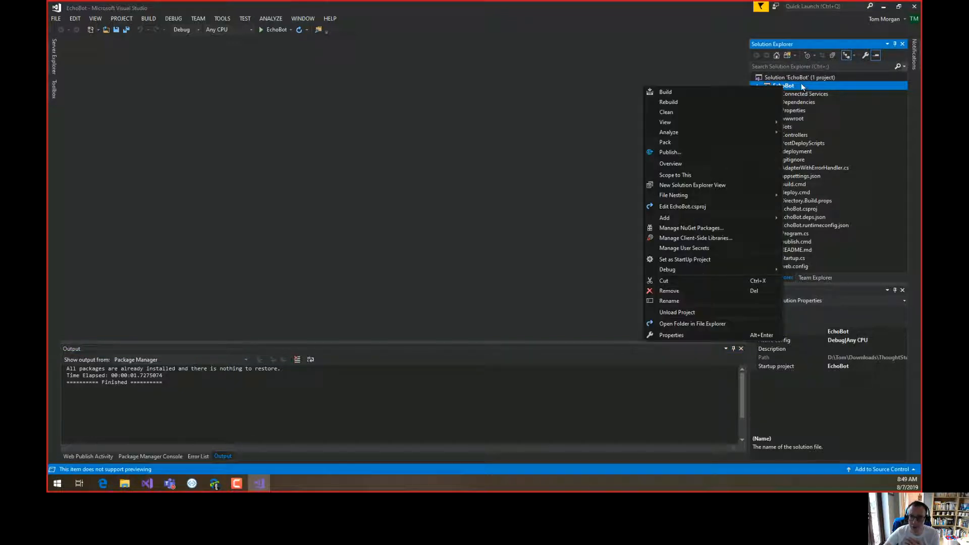
left_click(785, 86)
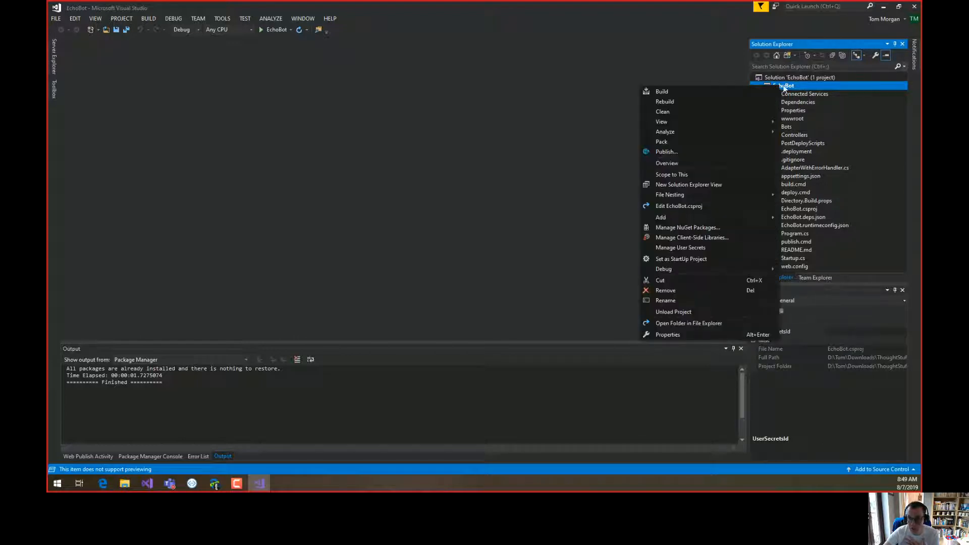
left_click(661, 91)
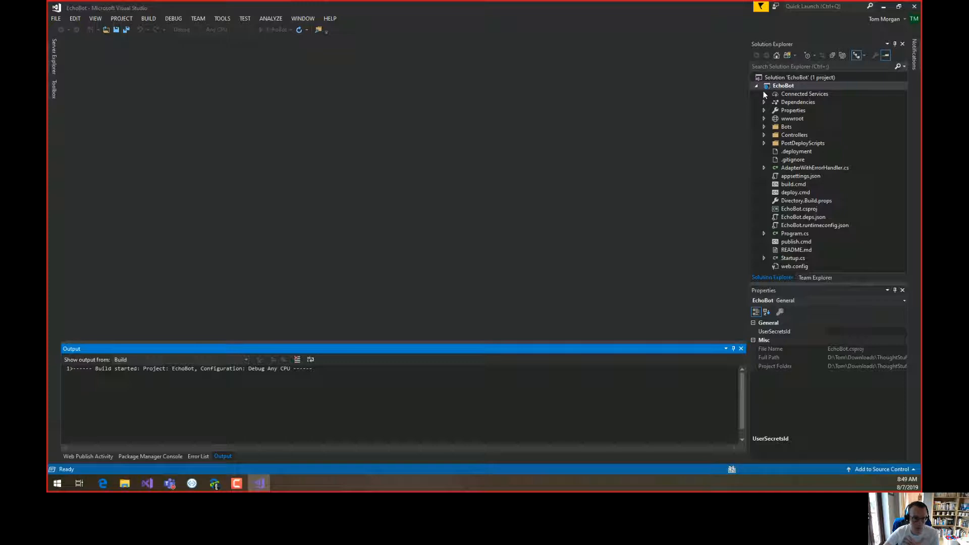
mouse_move(470, 249)
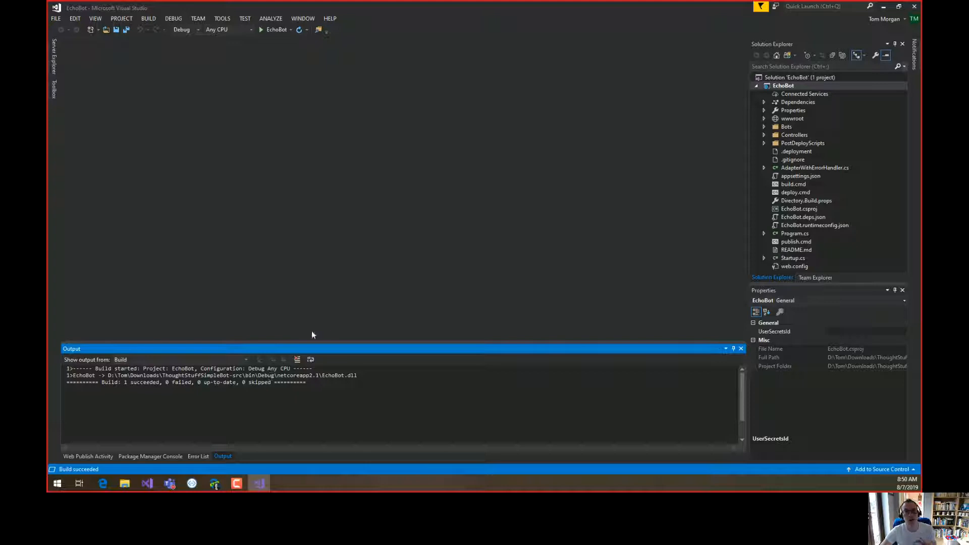
mouse_move(328, 315)
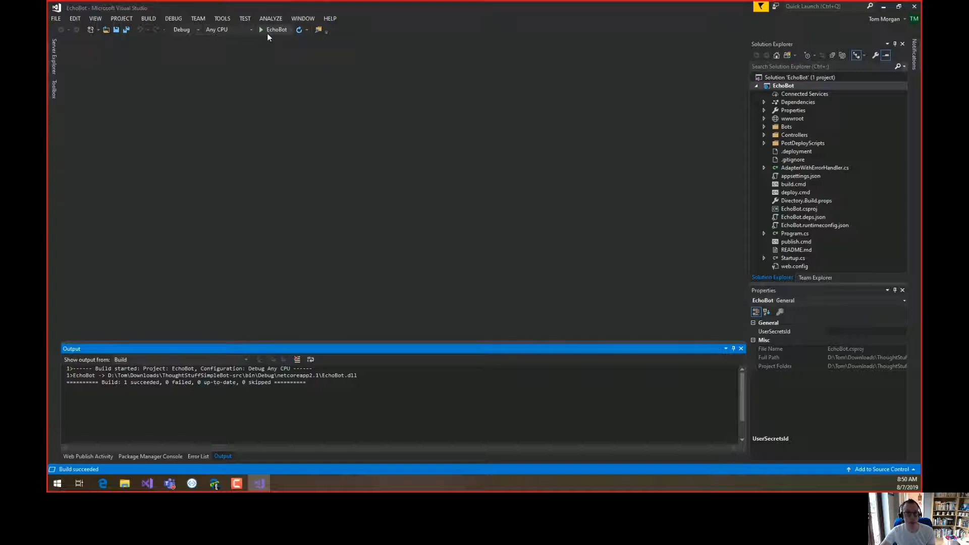
mouse_move(276, 30)
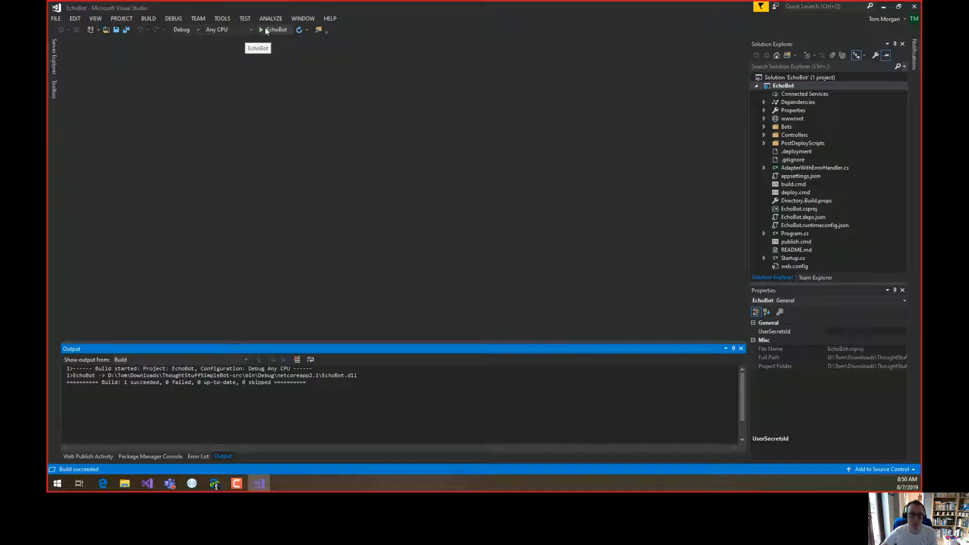
Run EchoBot with debugging so the bot-ready page opens at localhost:3978.
left_click(274, 29)
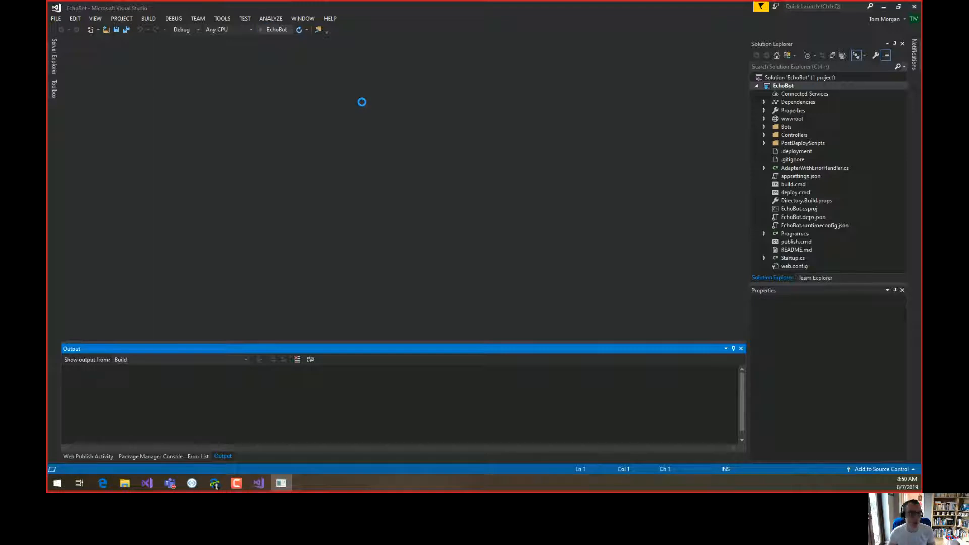
left_click(300, 30)
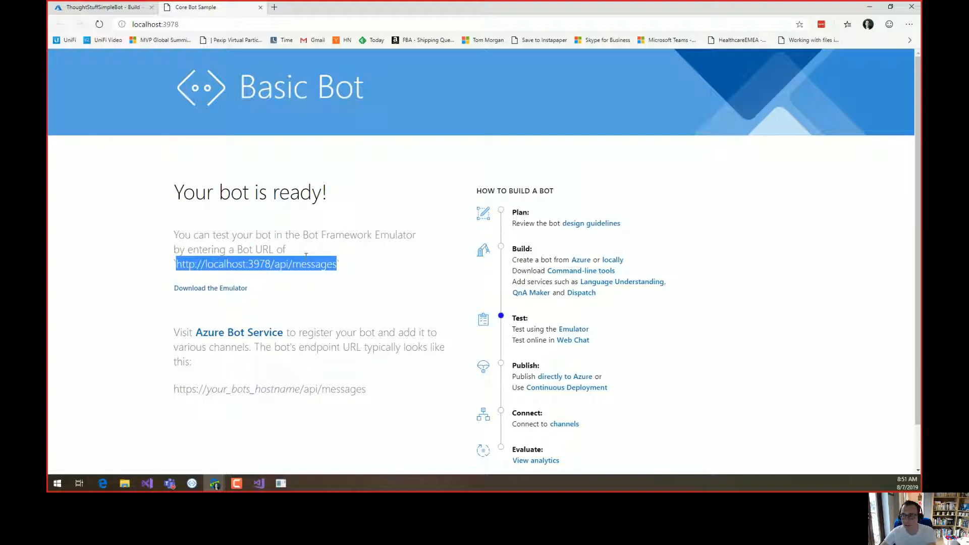
Save and connect a 'local' bot configuration in the Emulator, then send 'hello'.
left_click(214, 483)
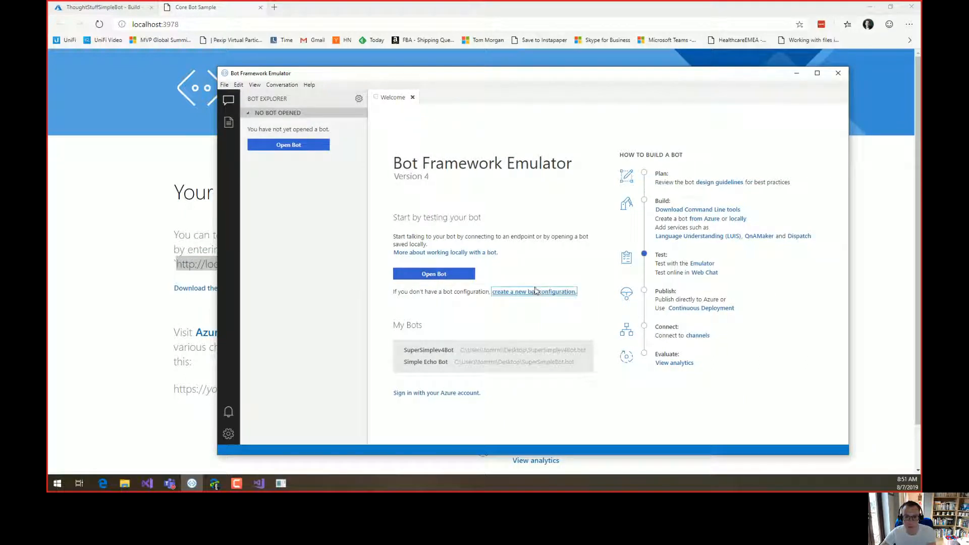
left_click(533, 292)
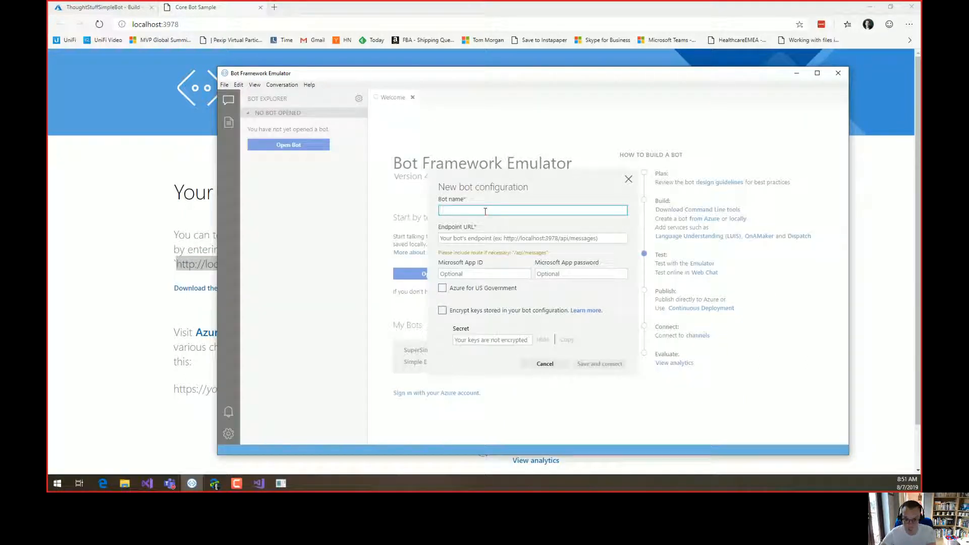
type("local")
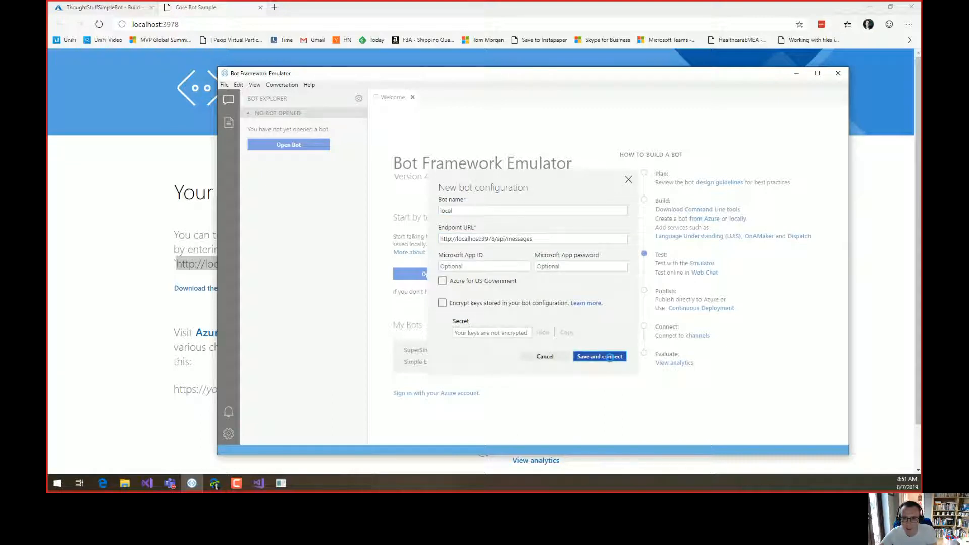
left_click(597, 356)
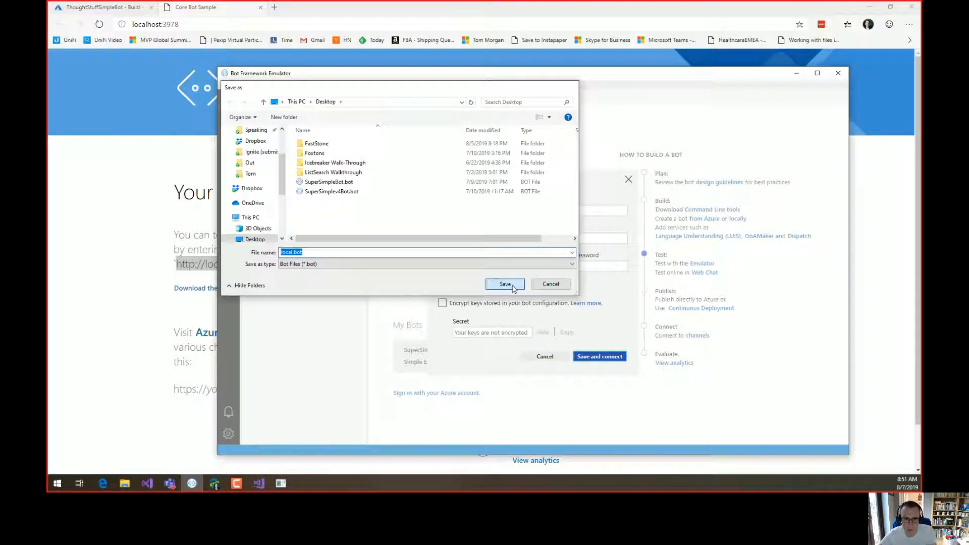
left_click(504, 283)
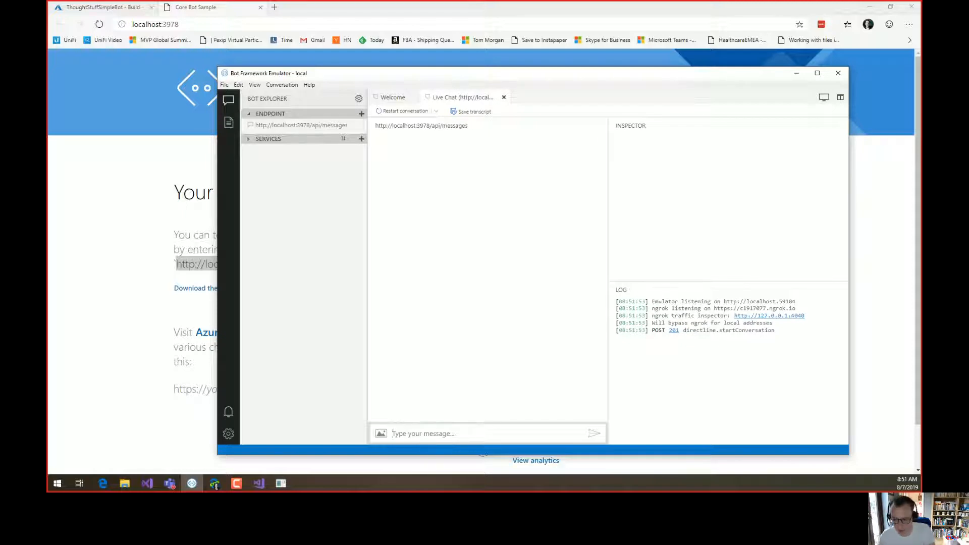
type("hello")
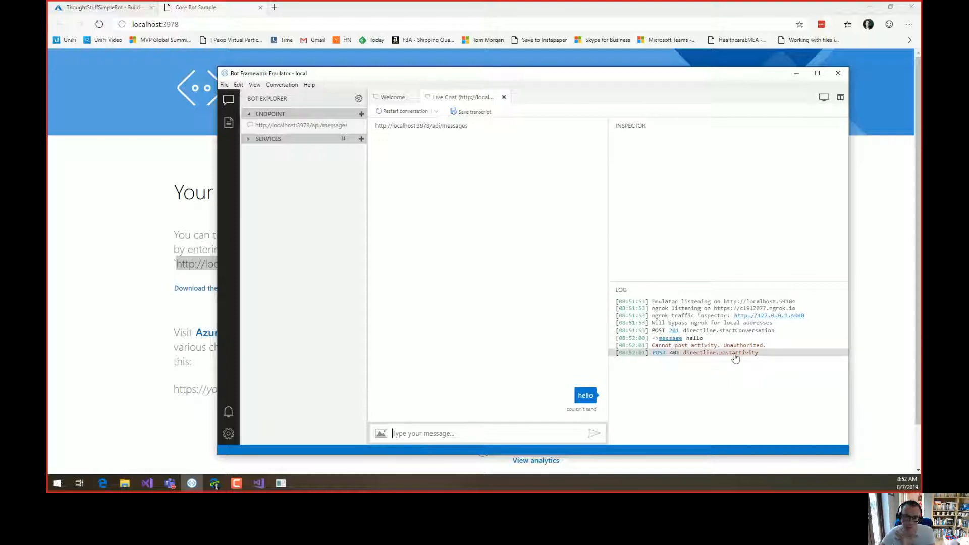
mouse_move(377, 130)
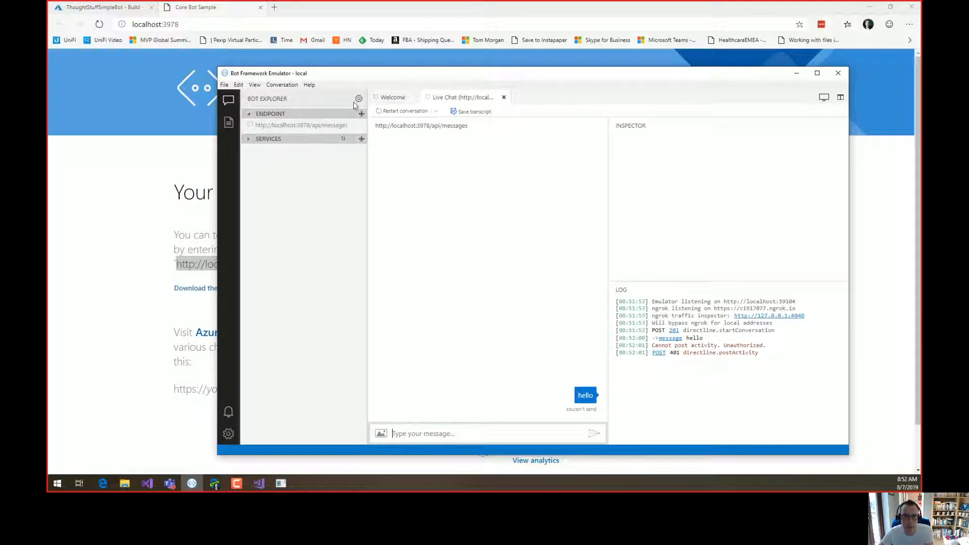
Edit the localhost:3978/api/messages endpoint and focus its empty Application Id field.
right_click(301, 125)
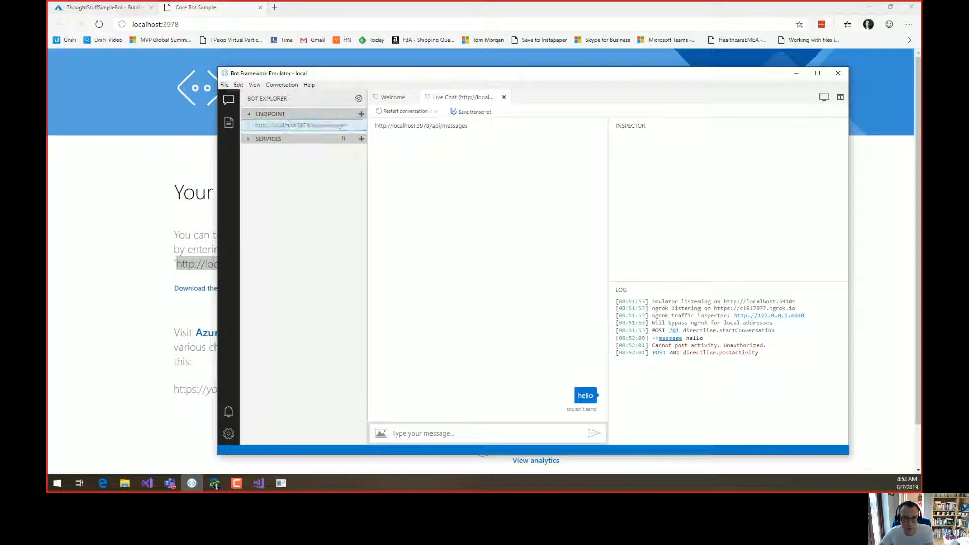
left_click(303, 125)
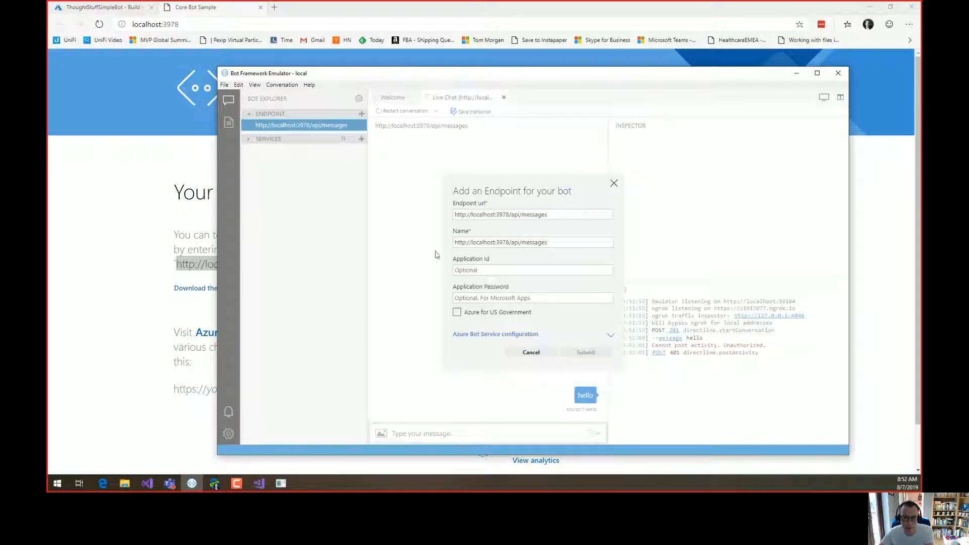
left_click(532, 270)
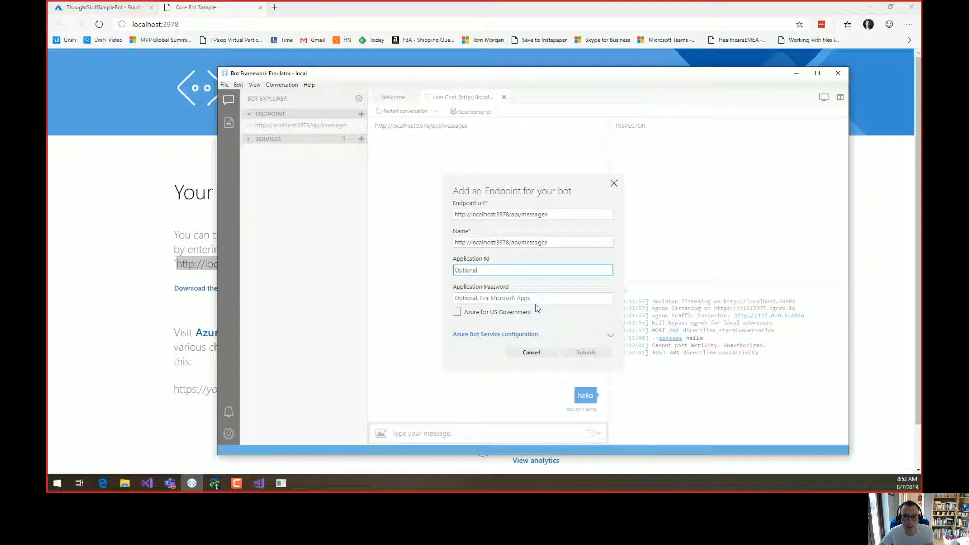
mouse_move(267, 433)
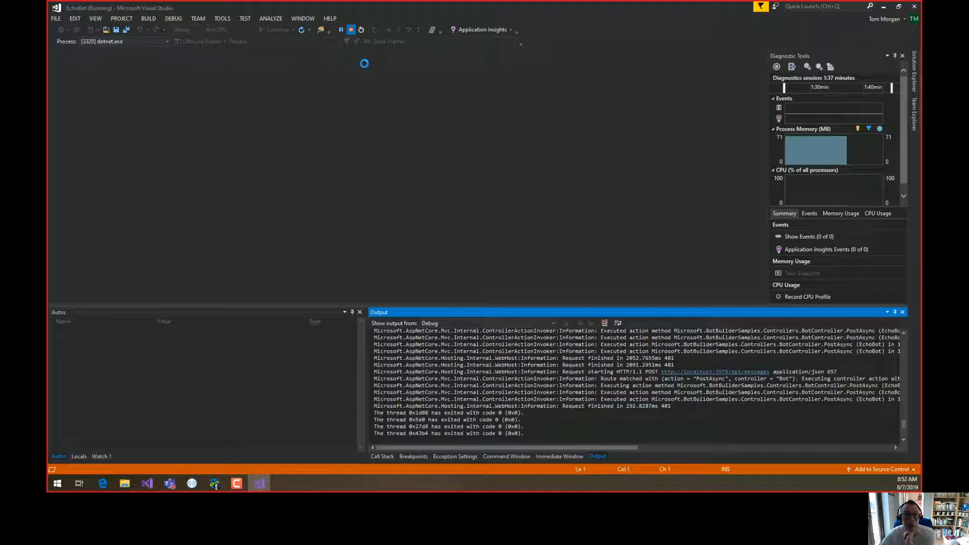
Stop the running bot and open appsettings.json to the MicrosoftAppId line.
left_click(350, 29)
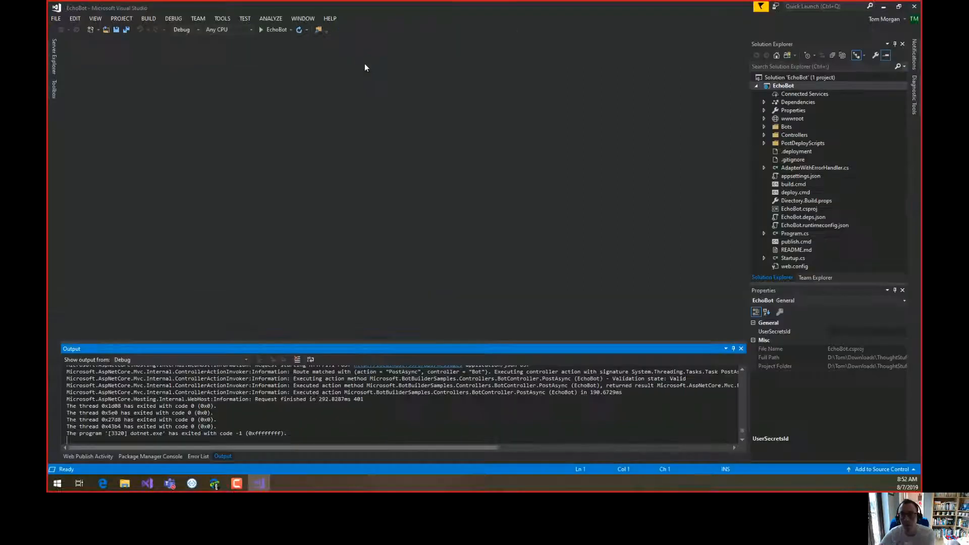
mouse_move(875, 167)
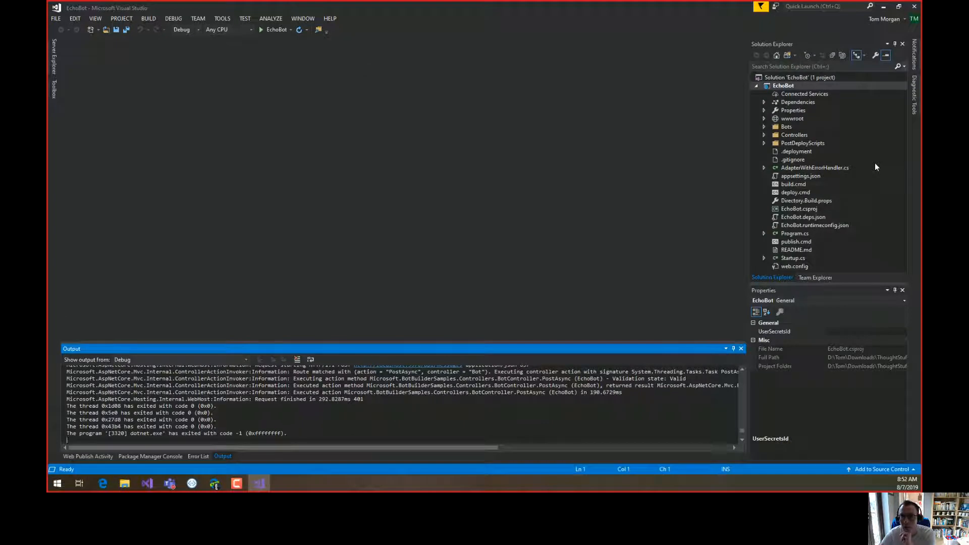
mouse_move(795, 270)
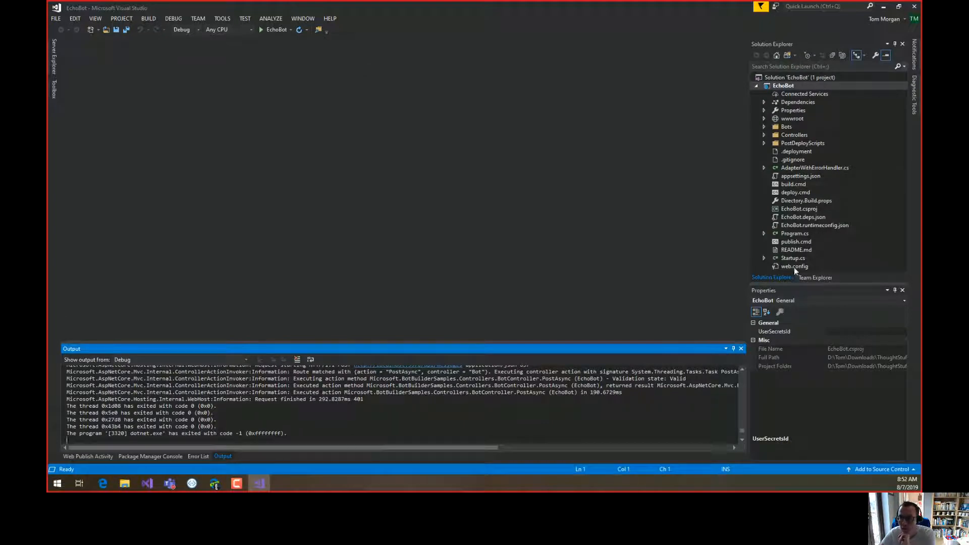
left_click(800, 176)
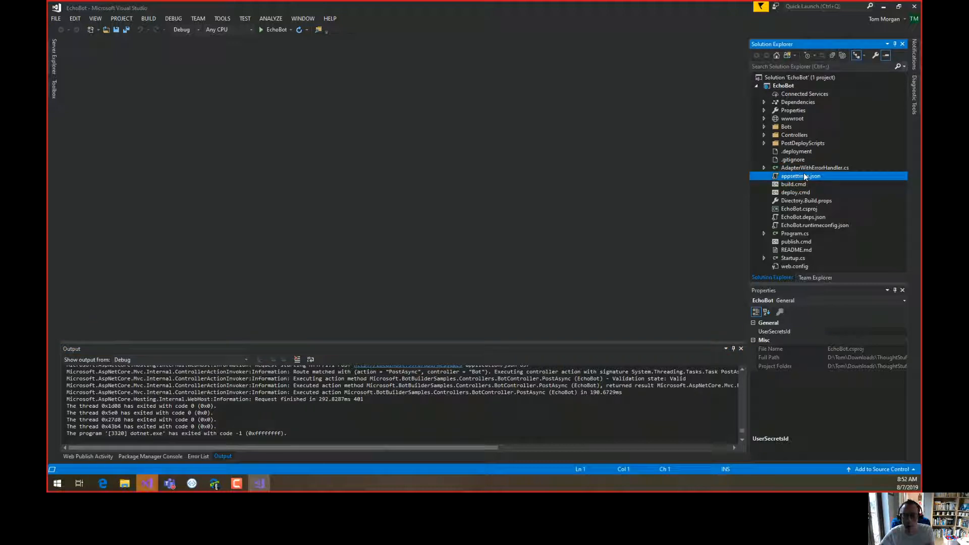
mouse_move(777, 207)
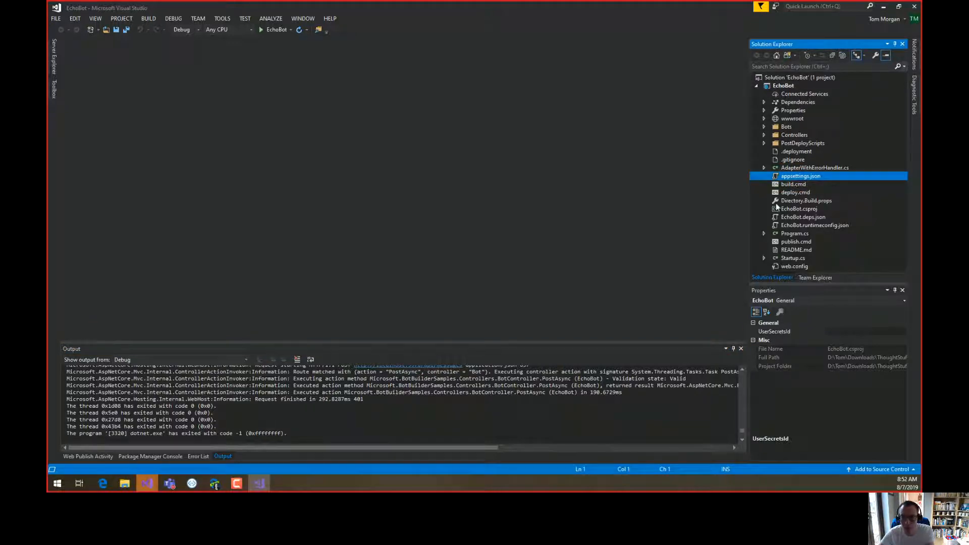
double_click(800, 176)
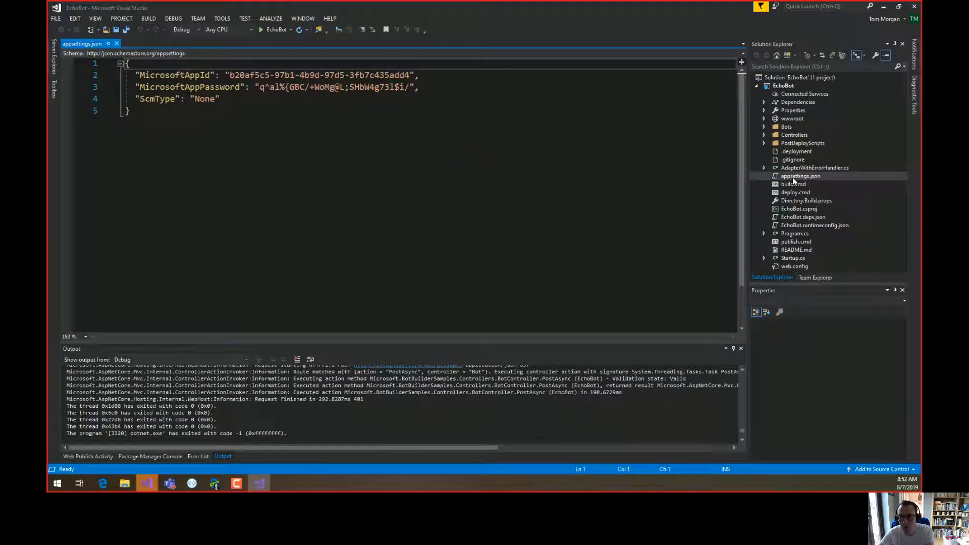
left_click(799, 176)
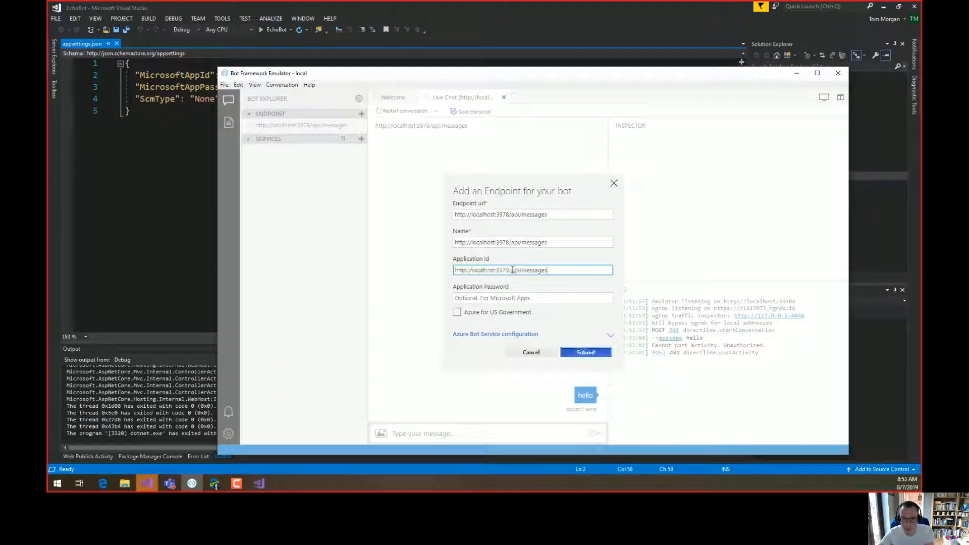
Enter App ID b20af5c5-97b1-4b9d-97d5-3fb7c435add4 for the endpoint, then return to Visual Studio.
triple_click(532, 270)
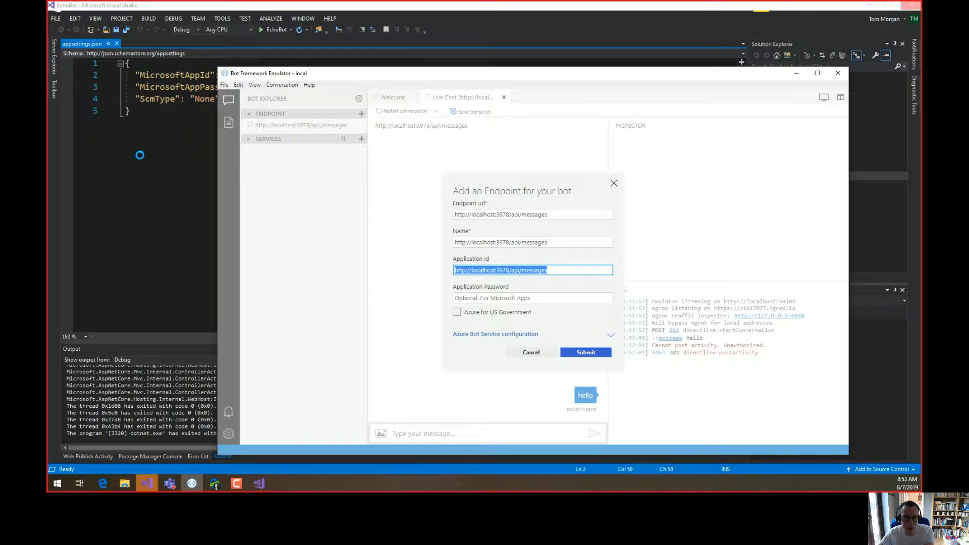
left_click(584, 351)
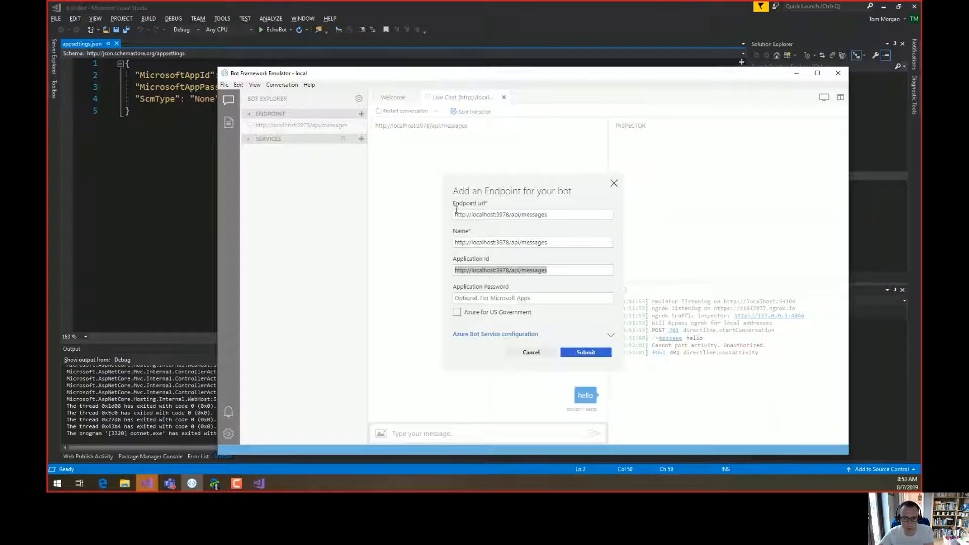
type("b20af5c5-97b1-4b9d-97d5-3fb7c435add4")
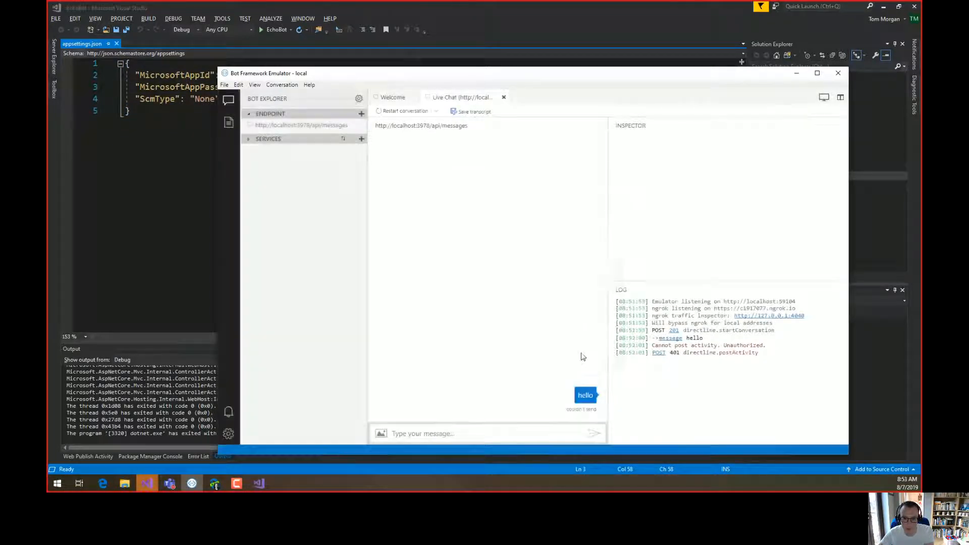
left_click(837, 72)
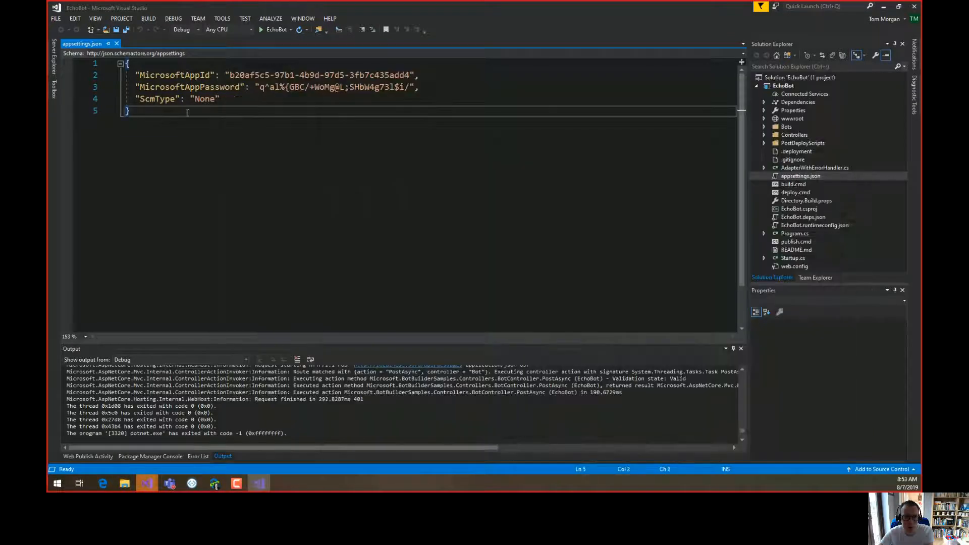
mouse_move(276, 29)
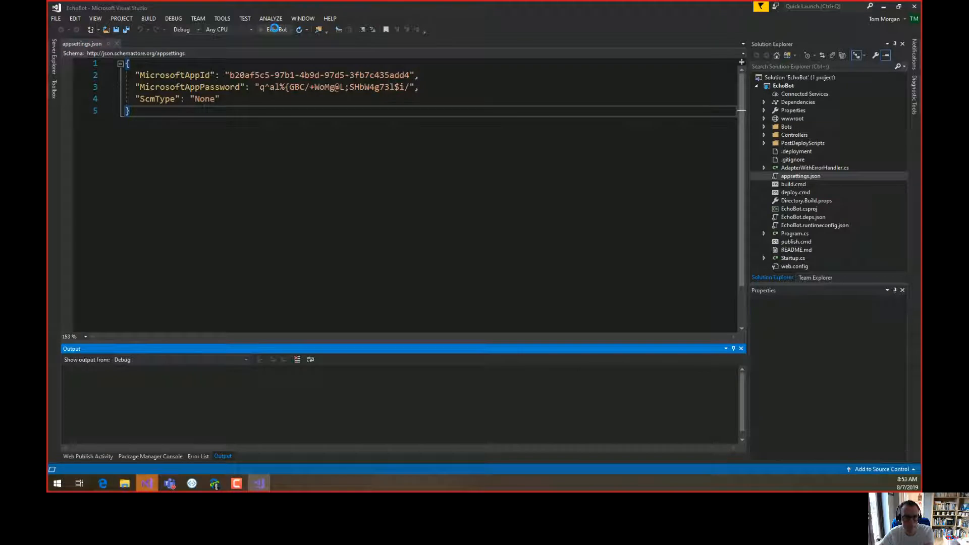
Start EchoBot in the debugger from the toolbar.
left_click(298, 29)
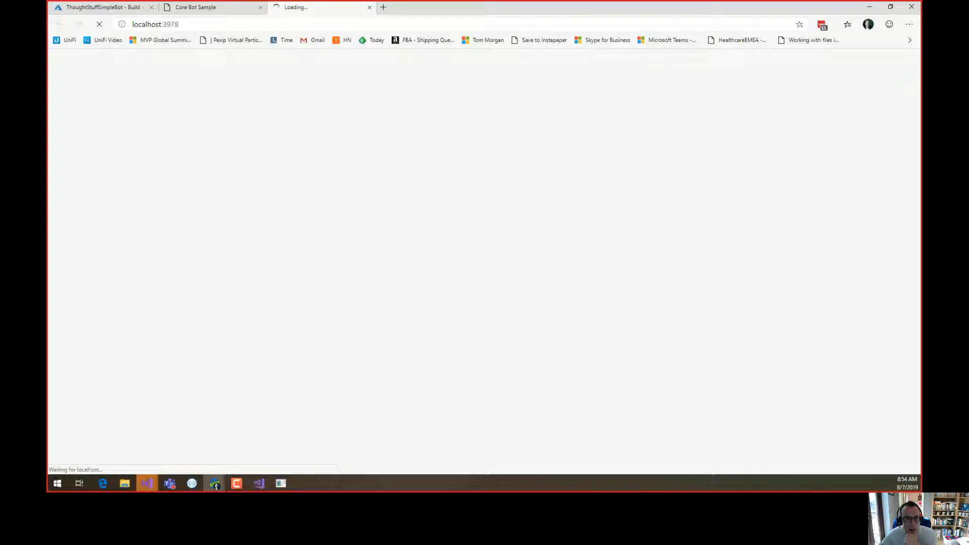
Bring Bot Framework Emulator back to the front from the taskbar.
left_click(186, 25)
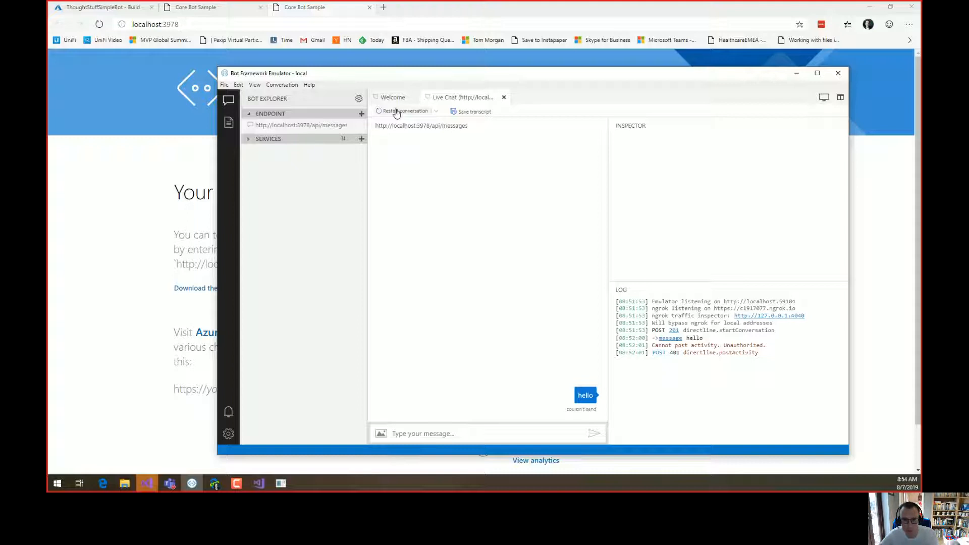
Restart the conversation and send 'hi' and 'hello' to get echo replies.
left_click(405, 111)
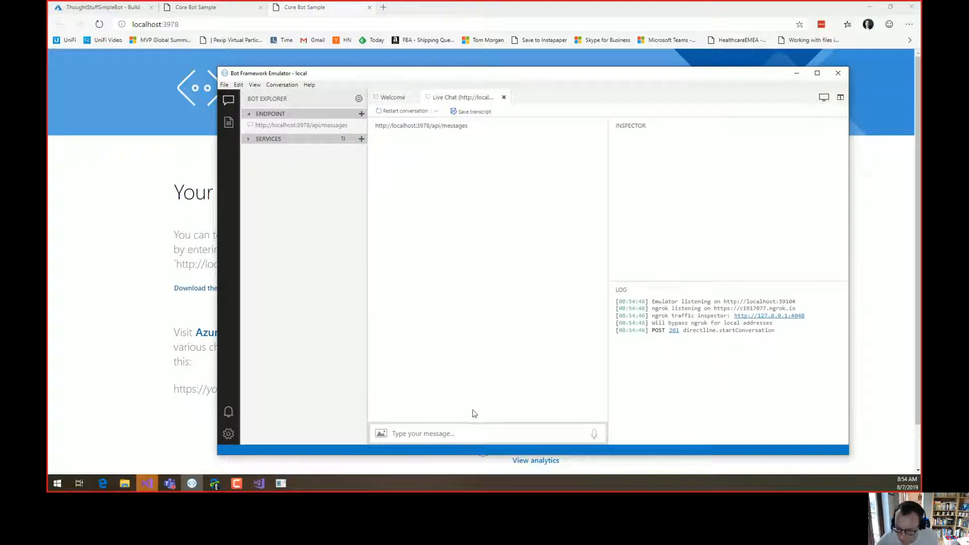
mouse_move(517, 423)
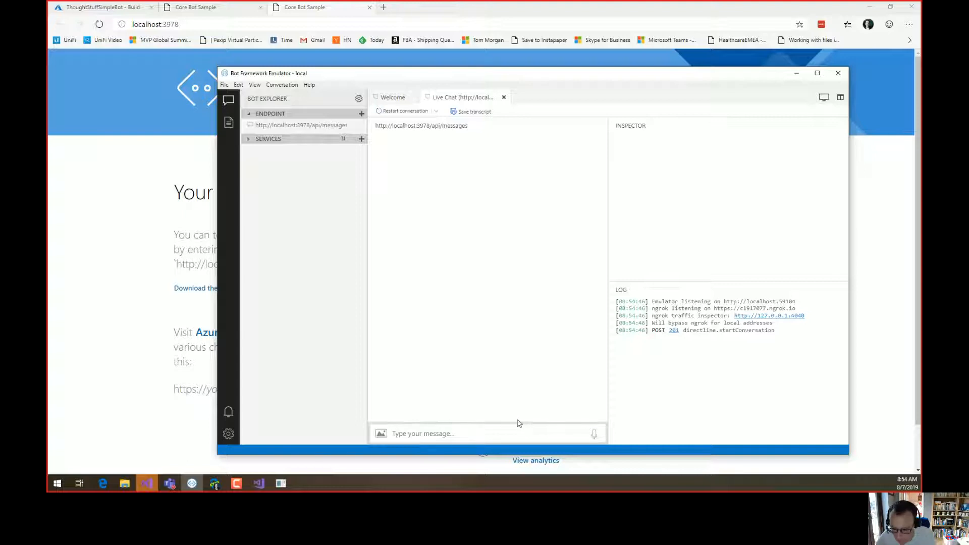
key("Return")
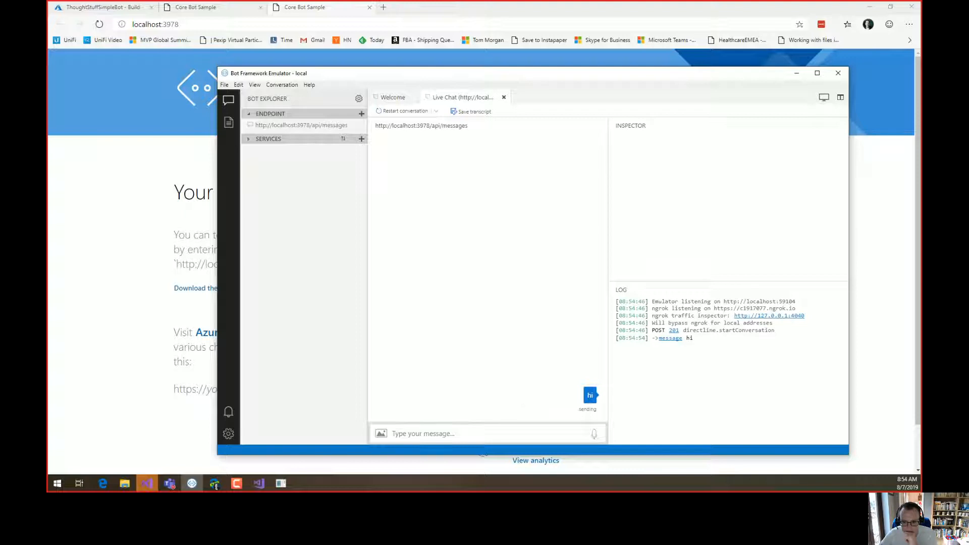
mouse_move(567, 398)
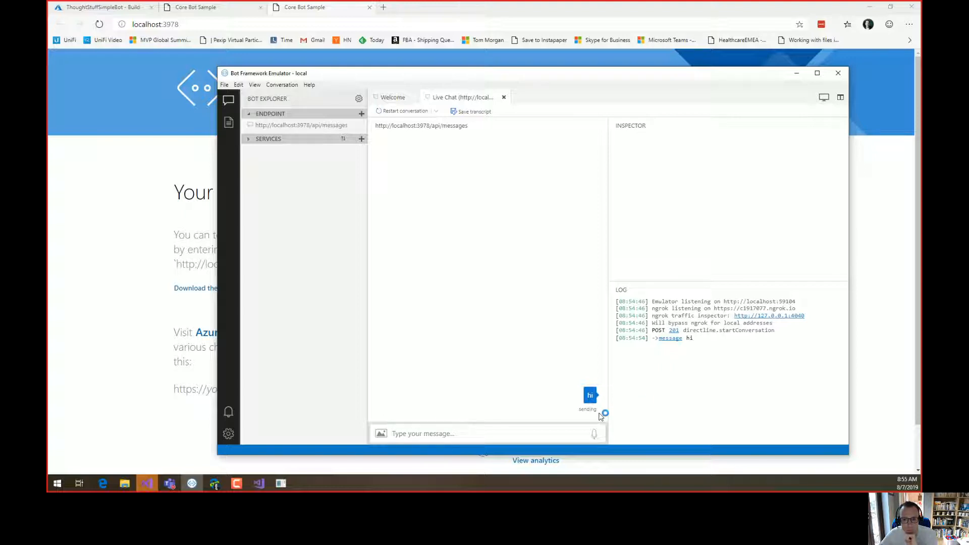
mouse_move(640, 402)
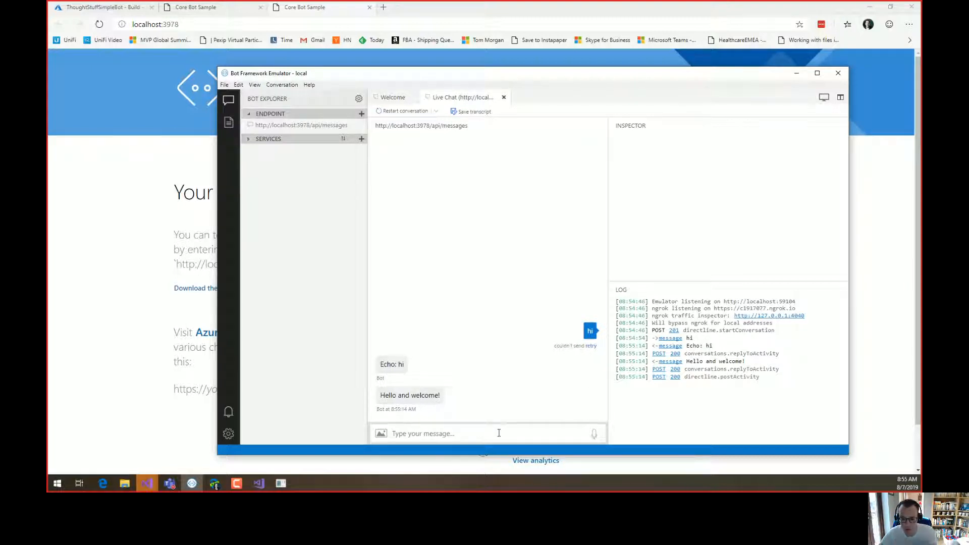
type("he")
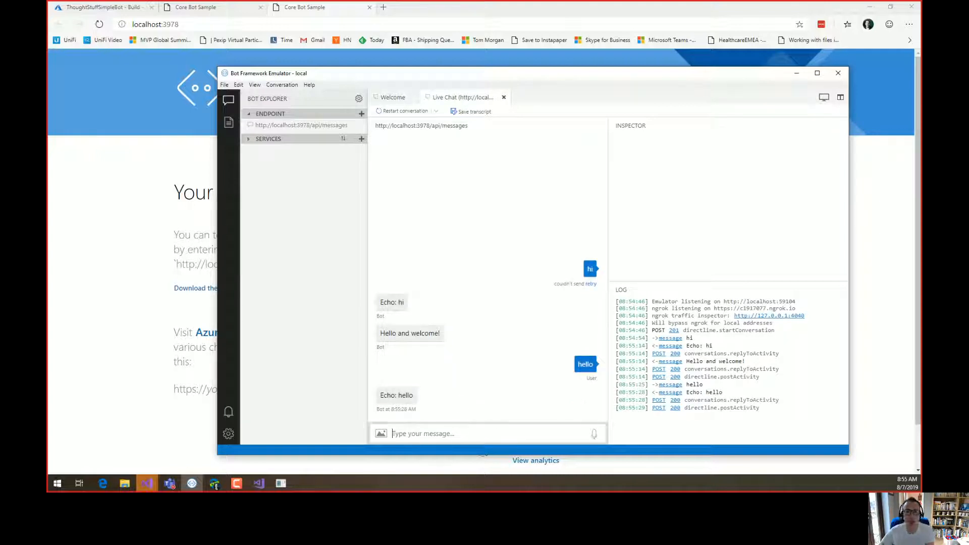
mouse_move(461, 402)
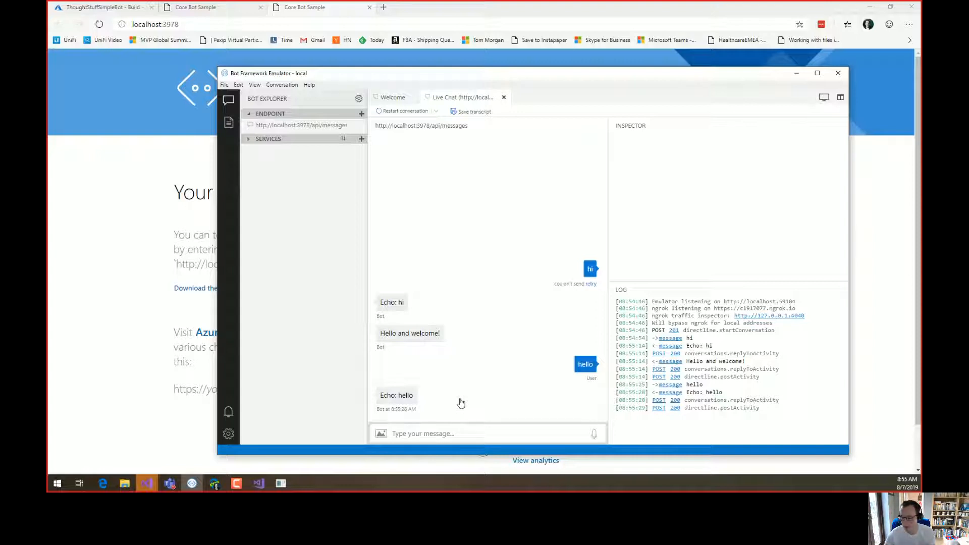
mouse_move(460, 402)
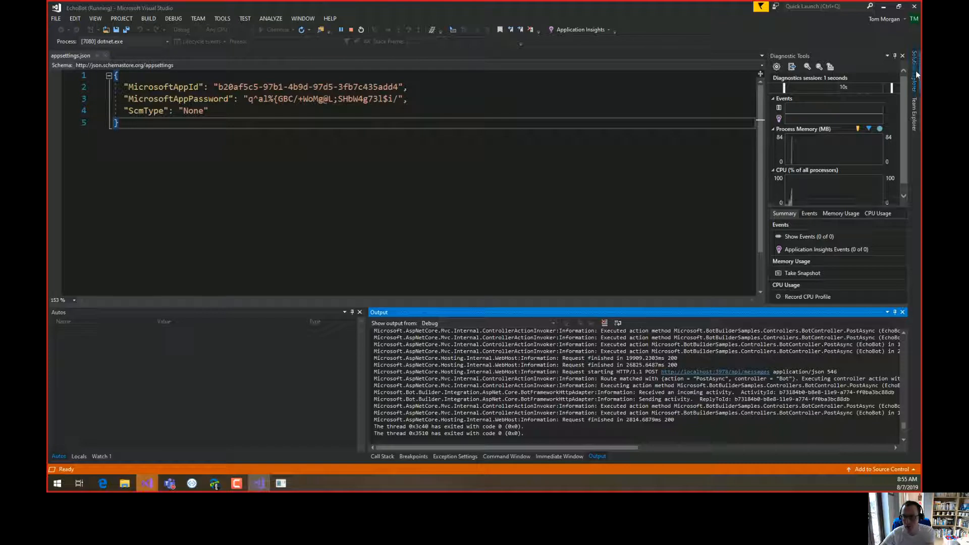
Open EchoBot.cs from the Bots folder and set a breakpoint on line 16's echo reply.
left_click(915, 99)
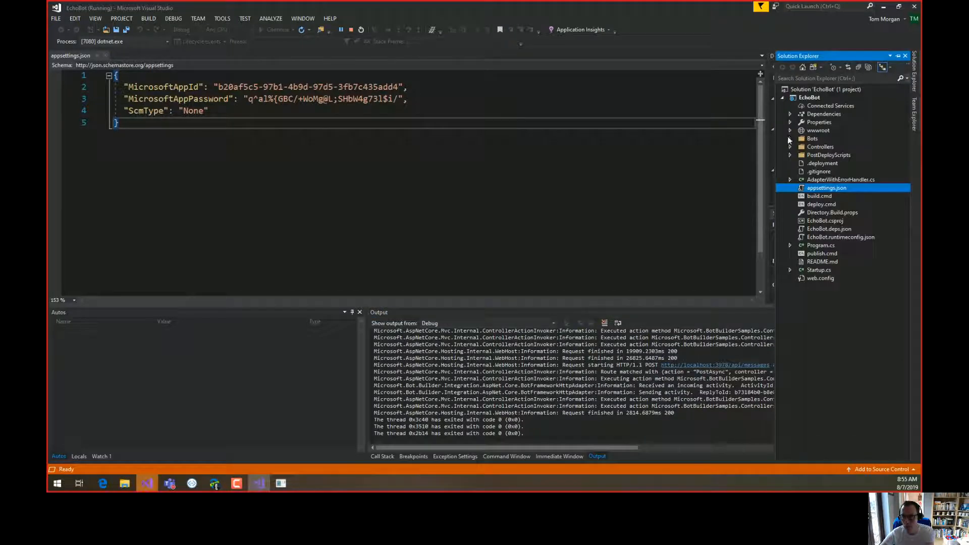
left_click(790, 138)
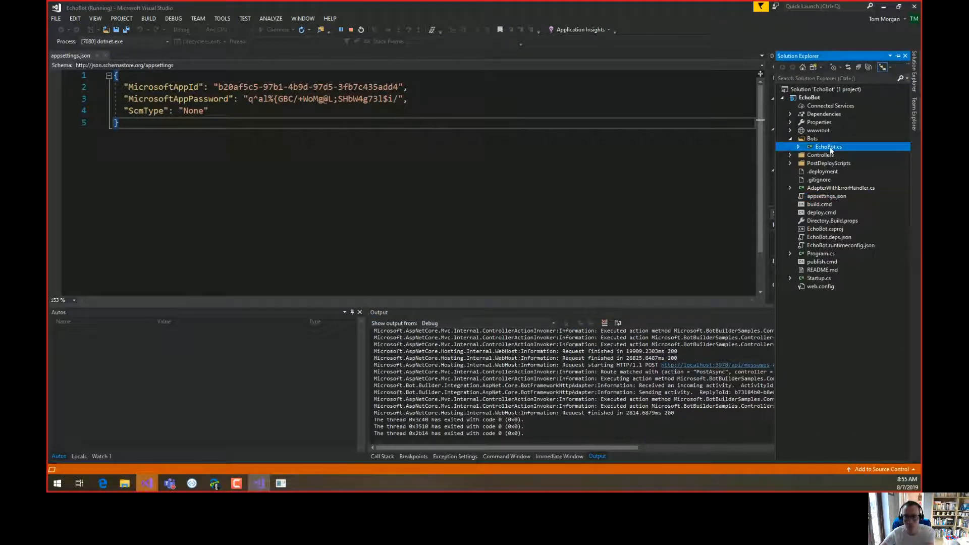
double_click(826, 146)
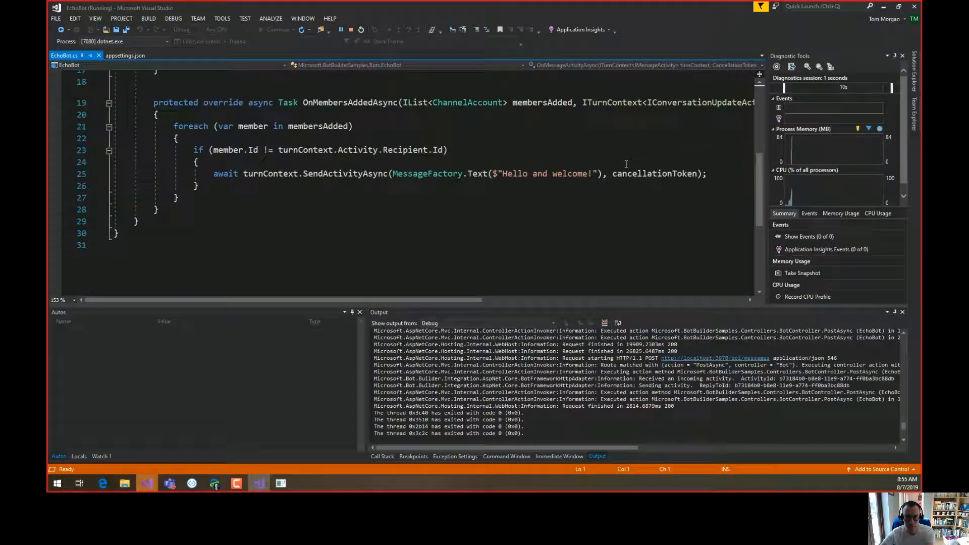
scroll("up", 3)
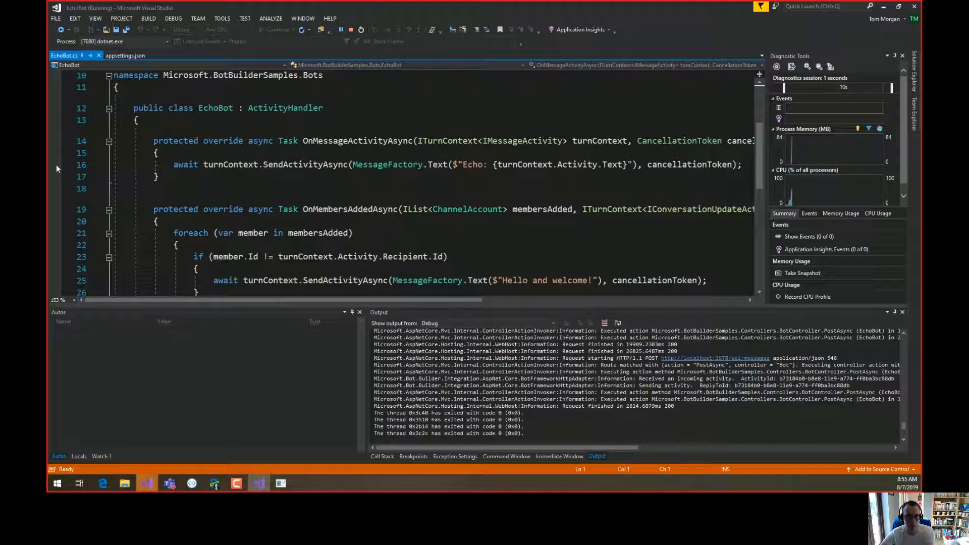
left_click(55, 165)
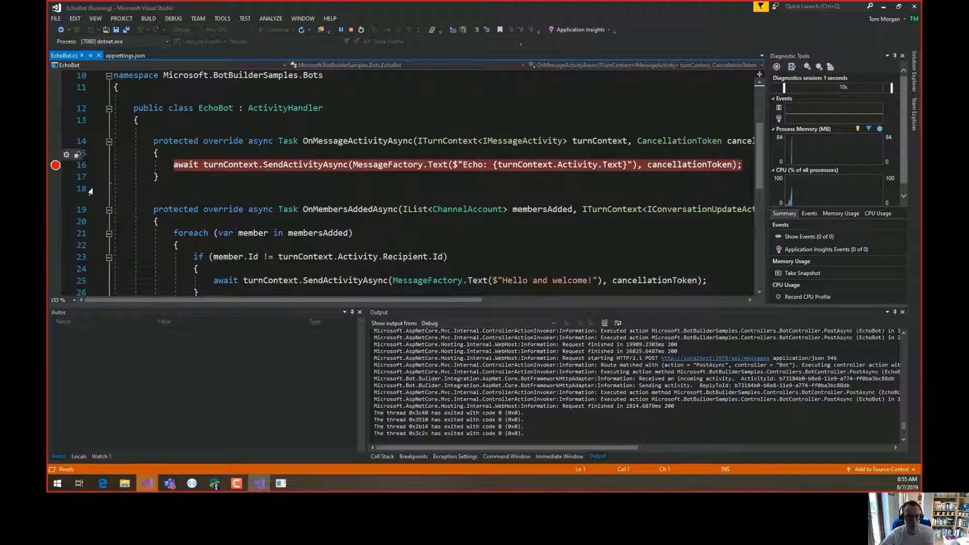
mouse_move(192, 484)
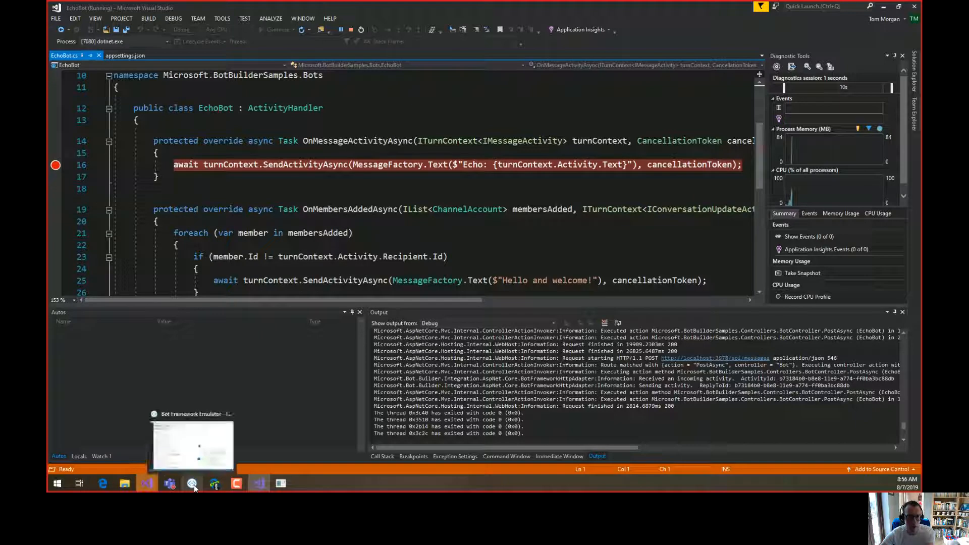
mouse_move(193, 483)
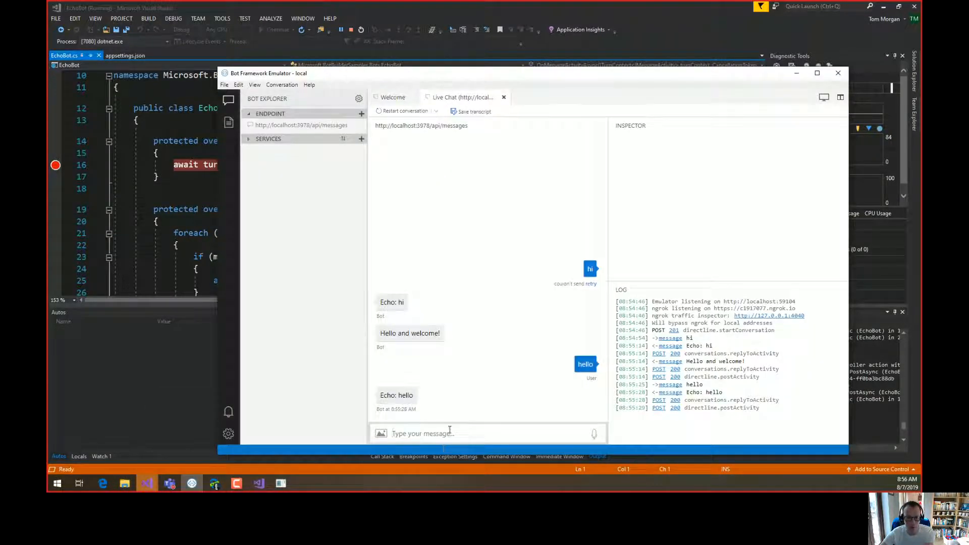
Send 'hhhh' from the Emulator to hit the breakpoint.
type("hhhh")
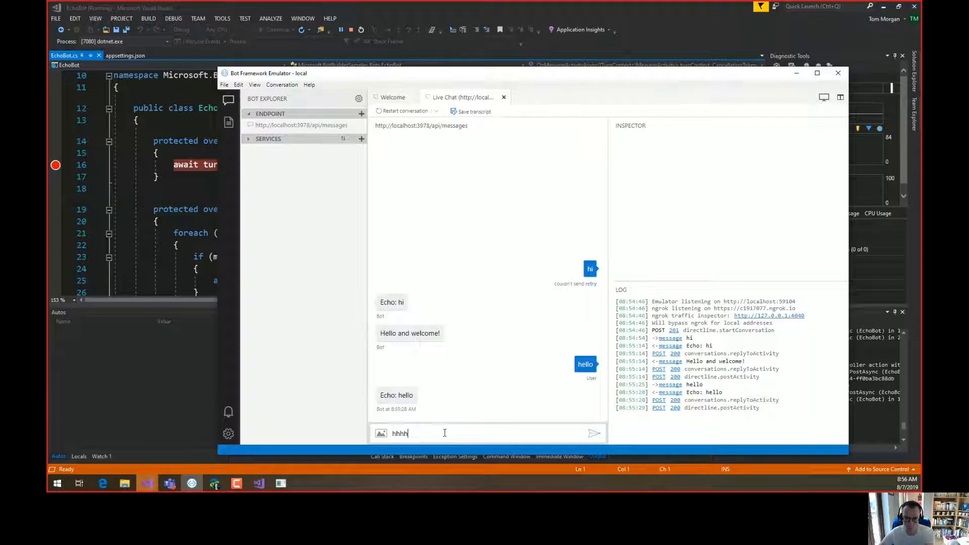
left_click(594, 433)
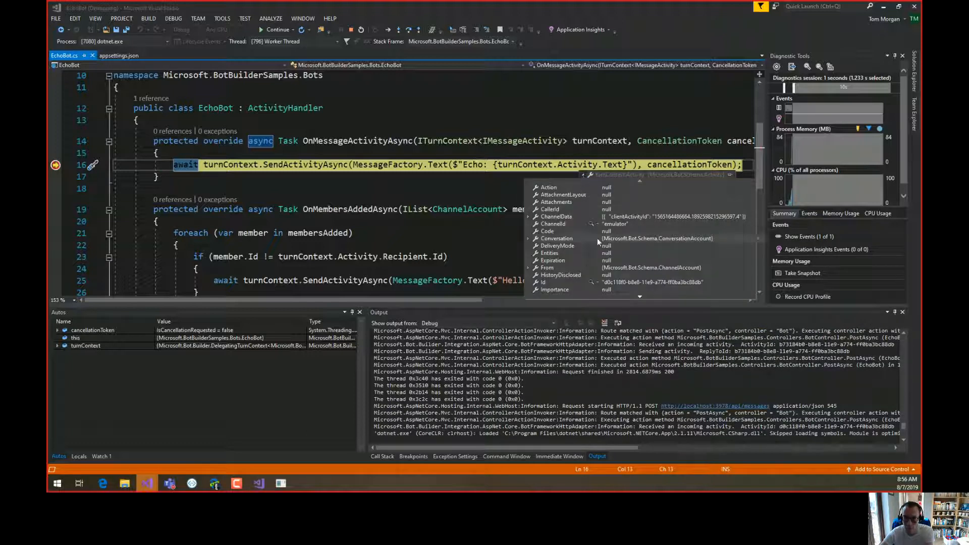
scroll("down", 3)
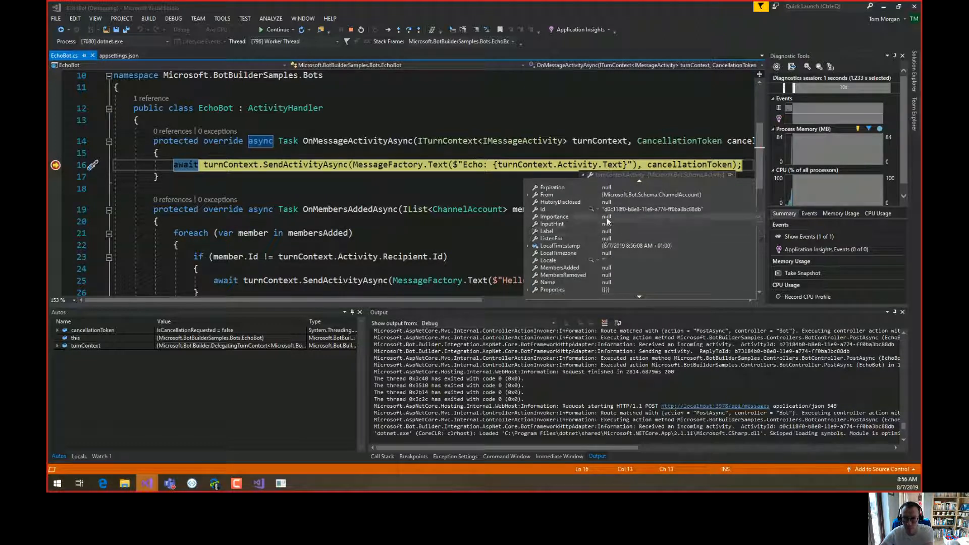
scroll("down", 3)
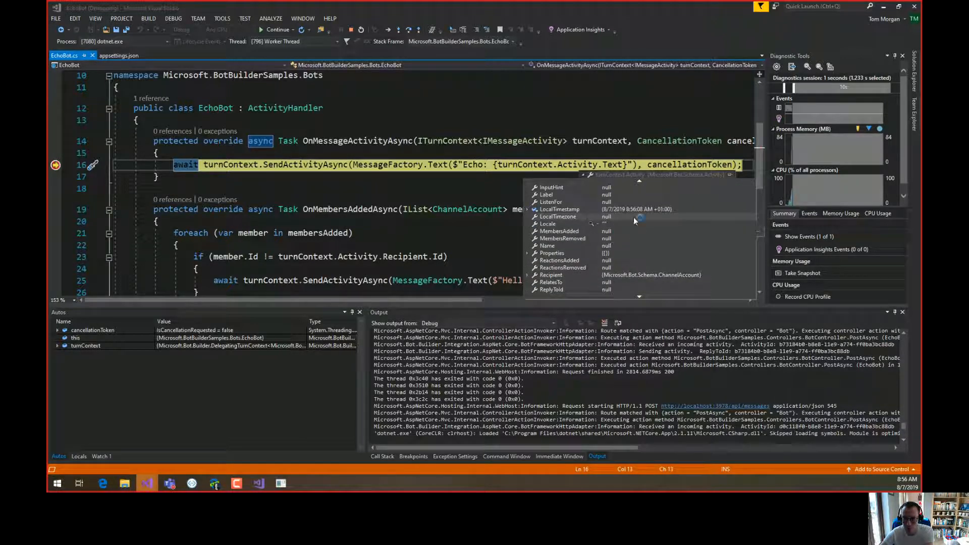
scroll("down", 3)
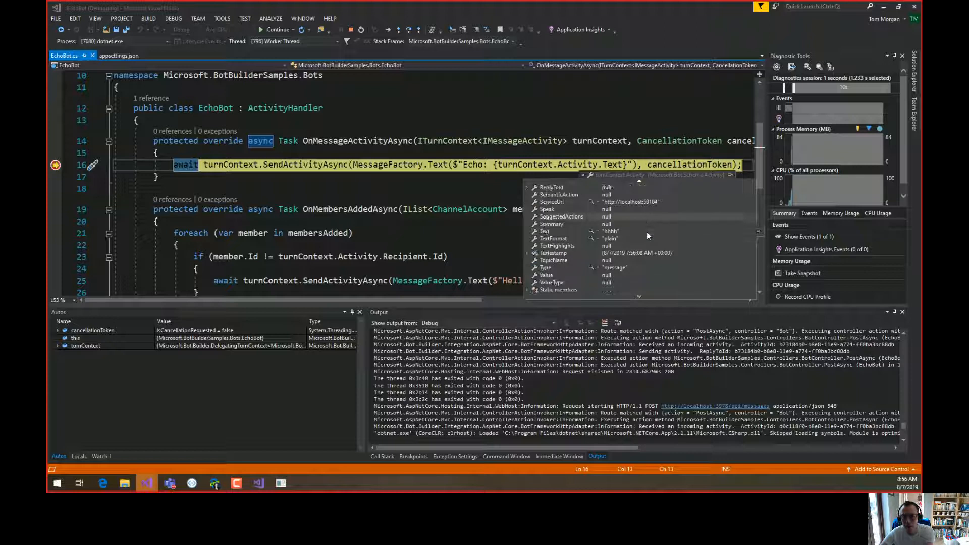
scroll("up", 3)
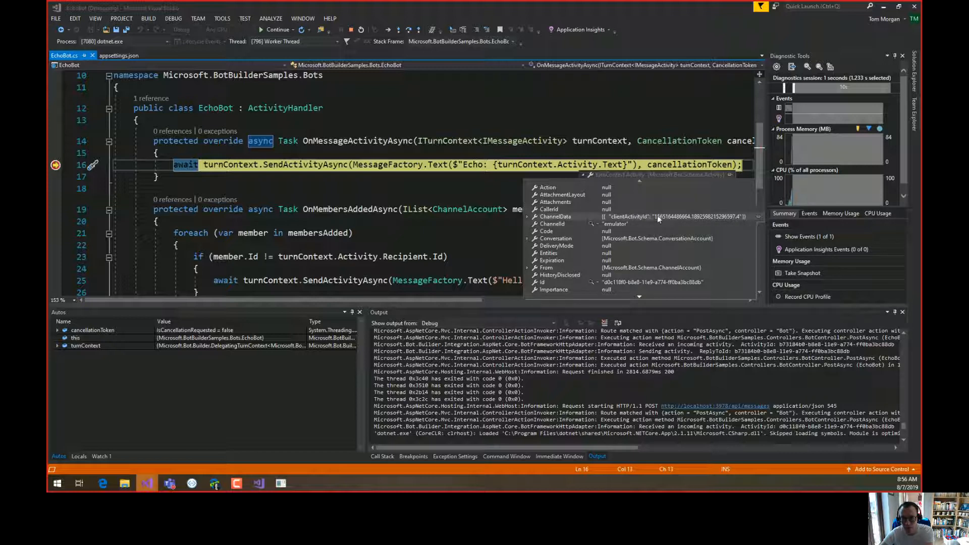
mouse_move(621, 224)
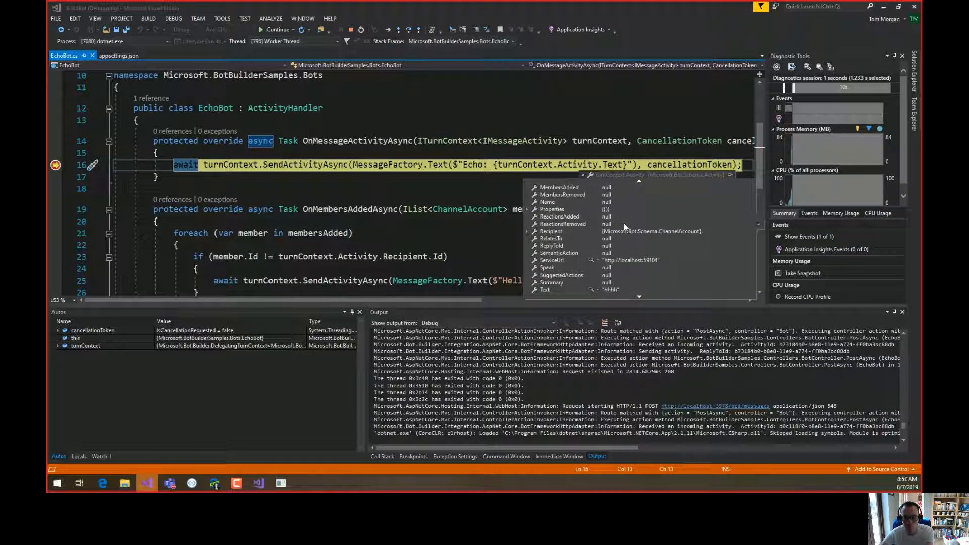
scroll("down", 3)
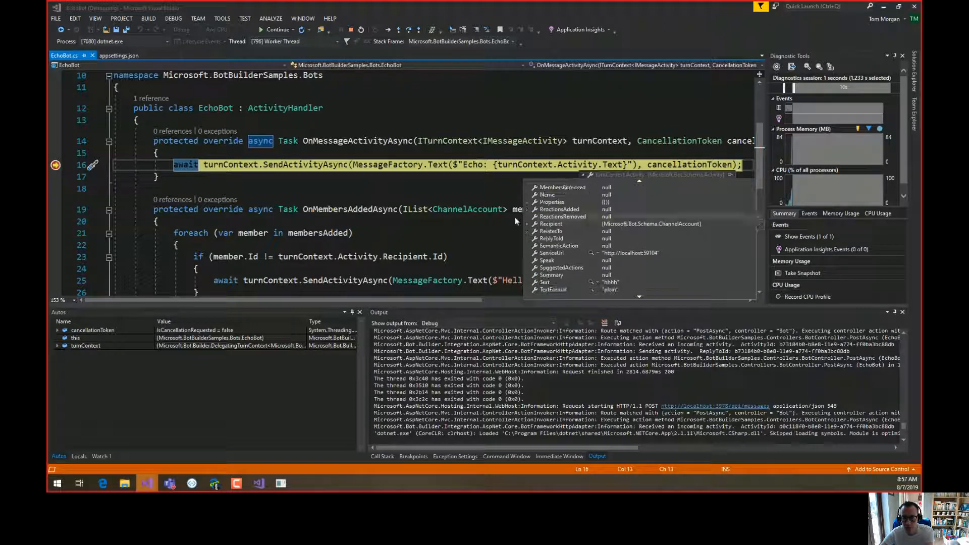
left_click(526, 223)
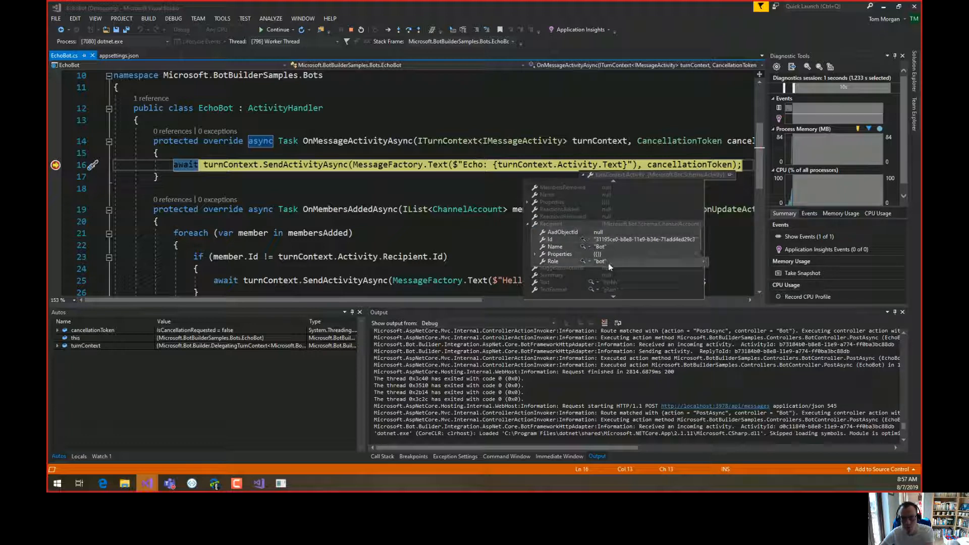
scroll("down", 3)
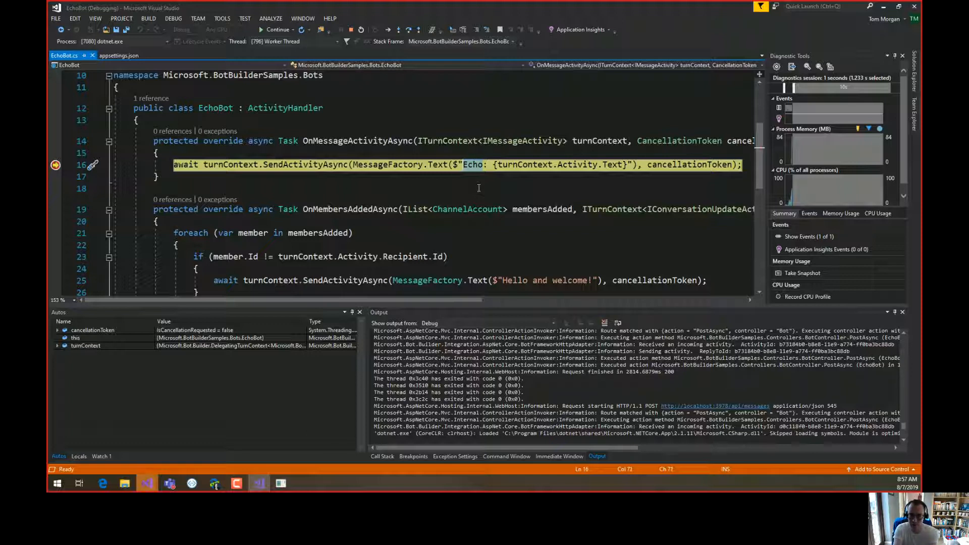
Change the reply prefix to 'You said:' and continue debugging.
type("You said:")
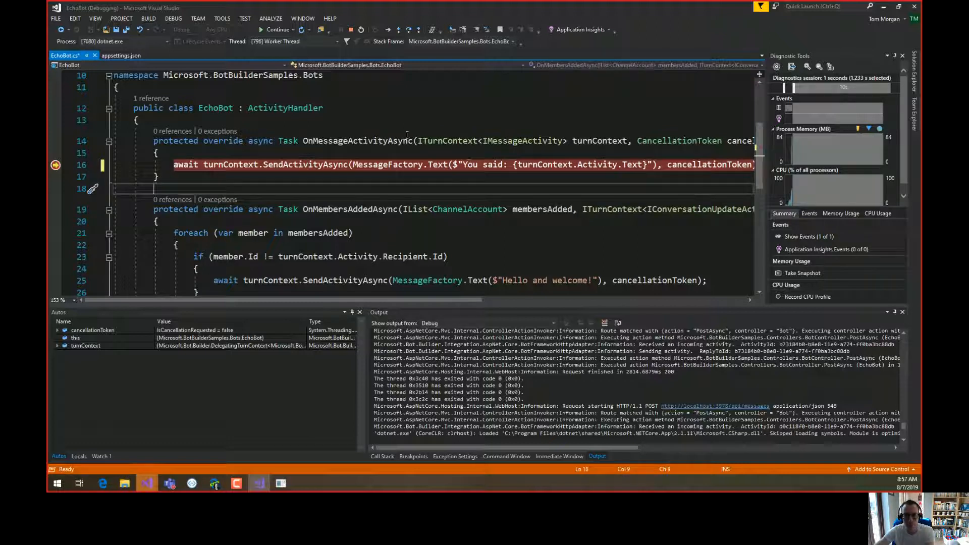
left_click(273, 30)
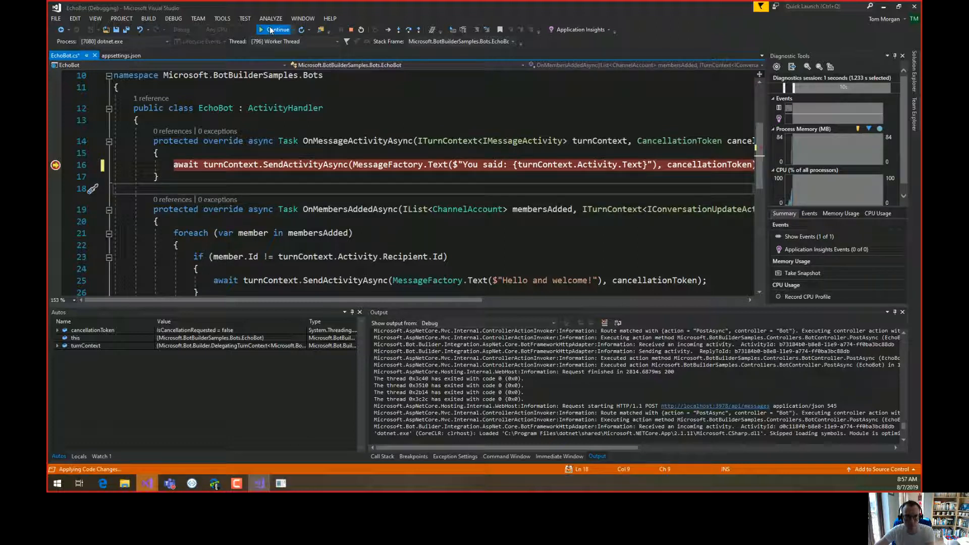
left_click(274, 29)
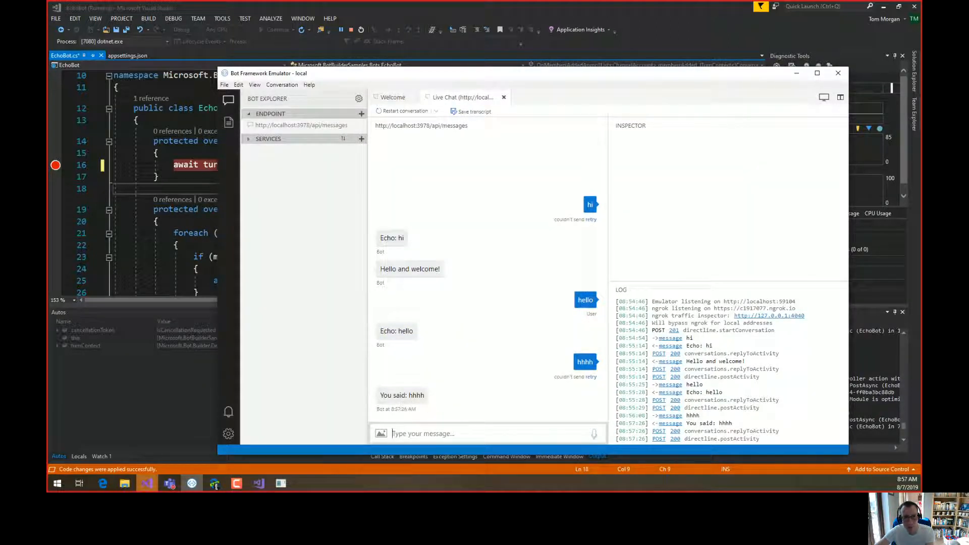
mouse_move(484, 353)
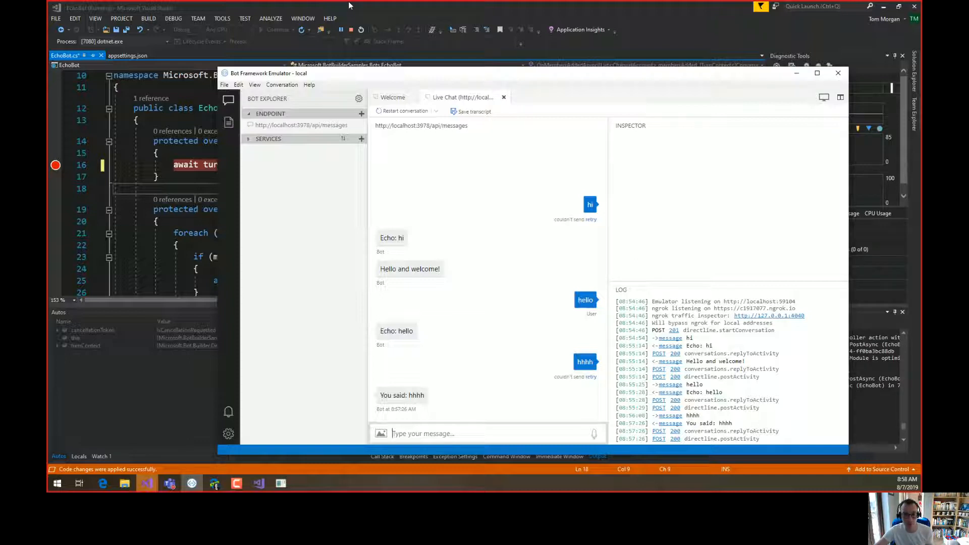
mouse_move(169, 483)
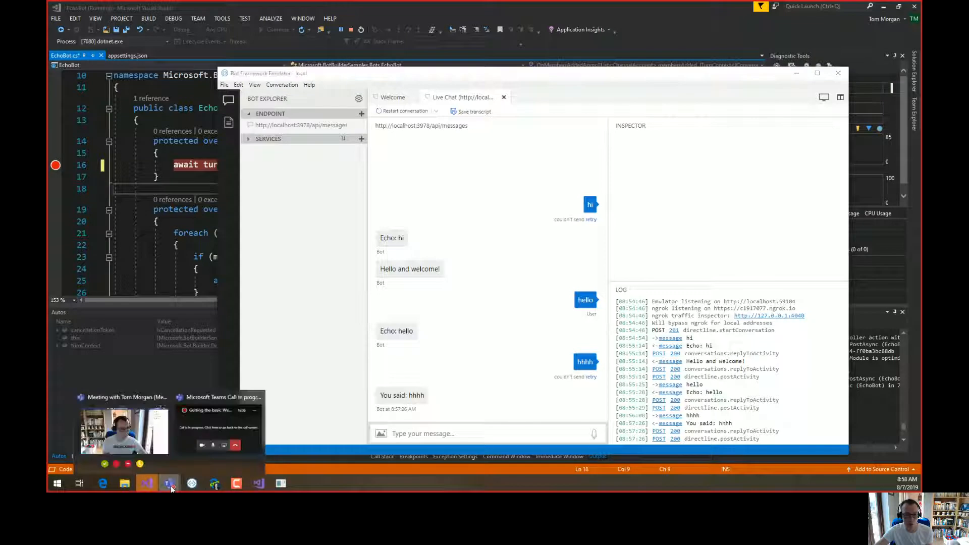